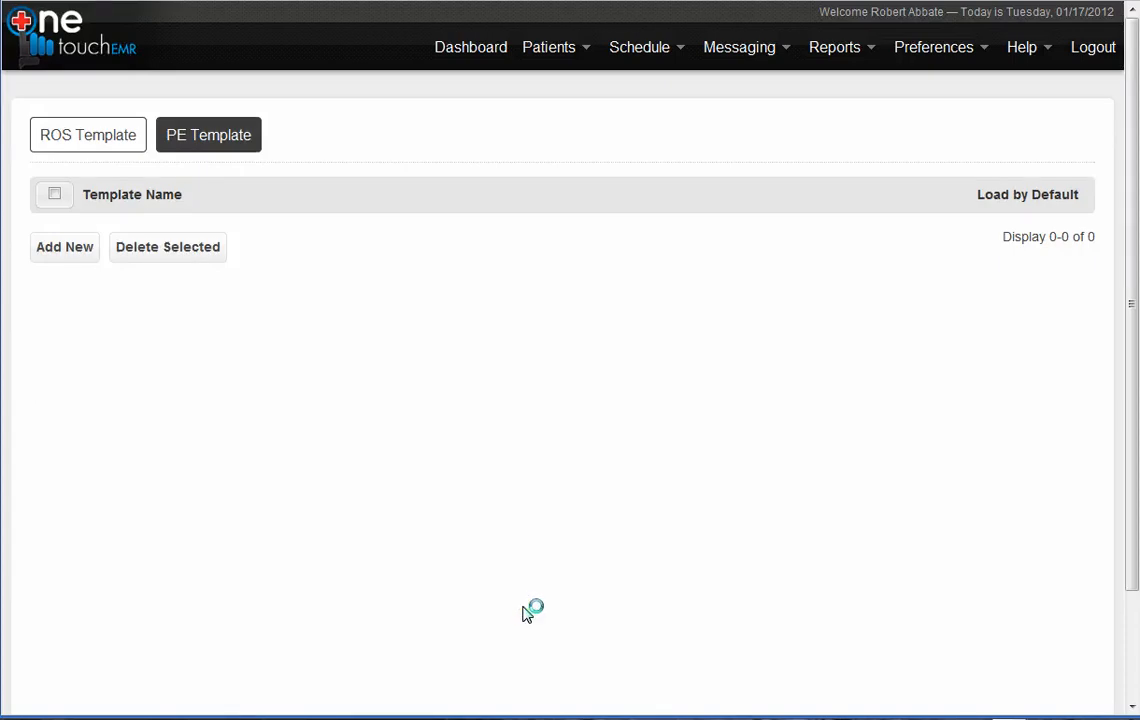
pyautogui.moveTo(578, 600)
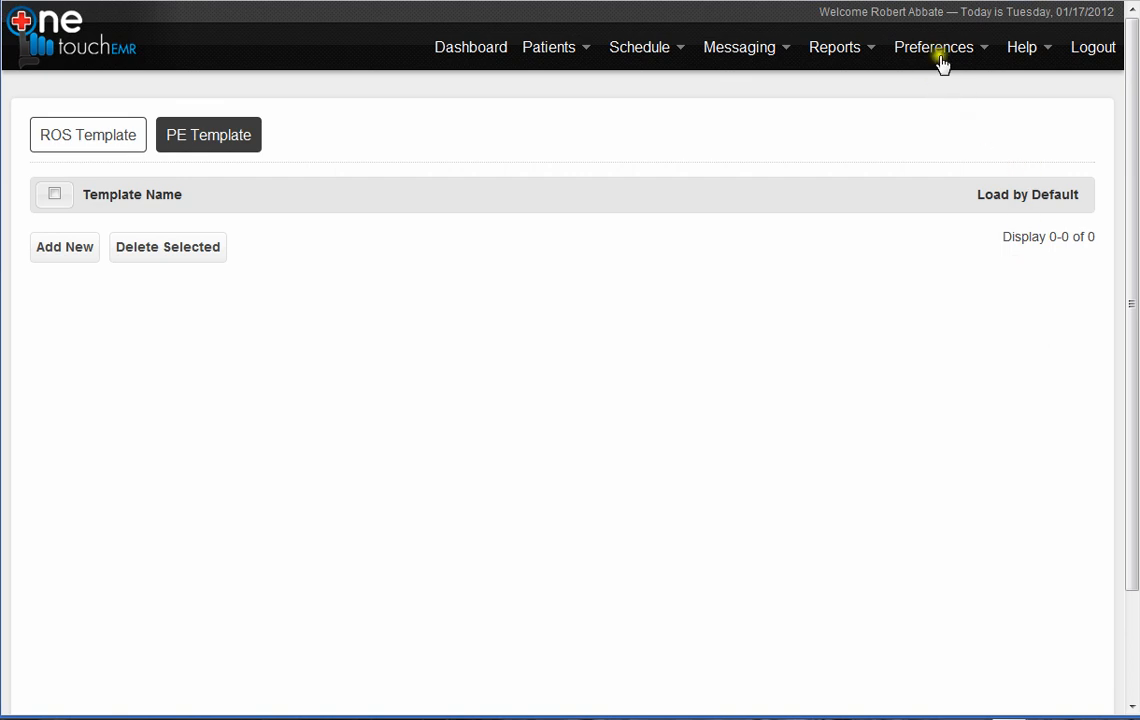
# - Create and save a PE template named 'General' defaulting all findings to negative/normal
pyautogui.click(934, 47)
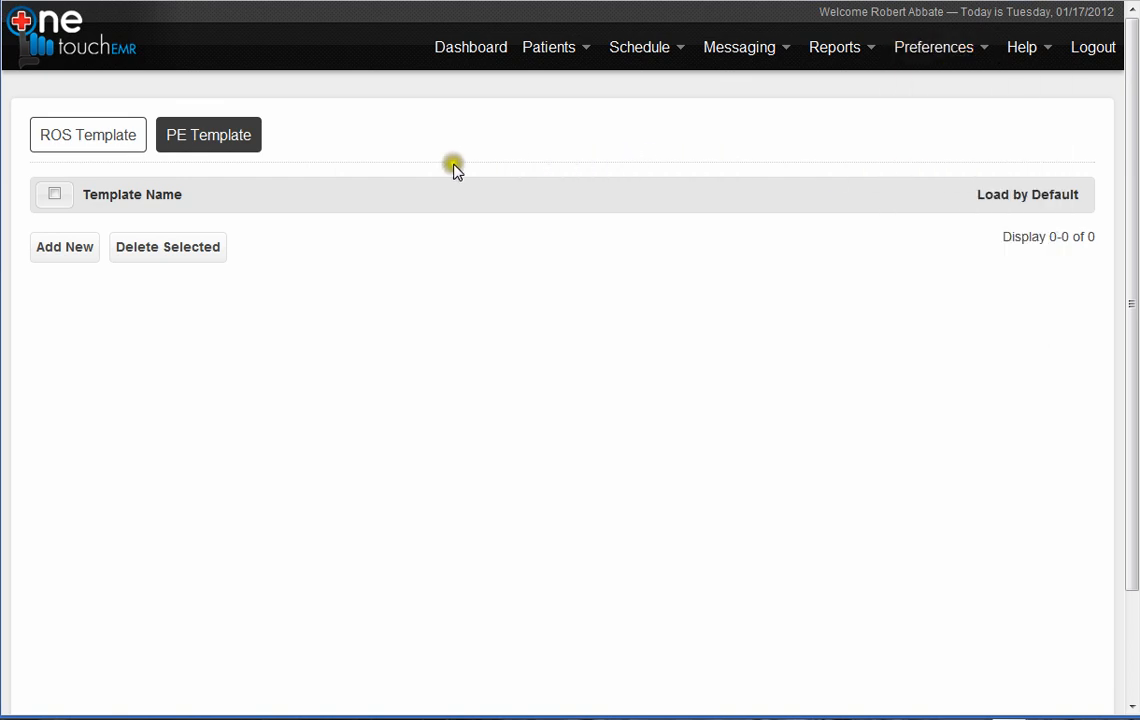
pyautogui.click(87, 135)
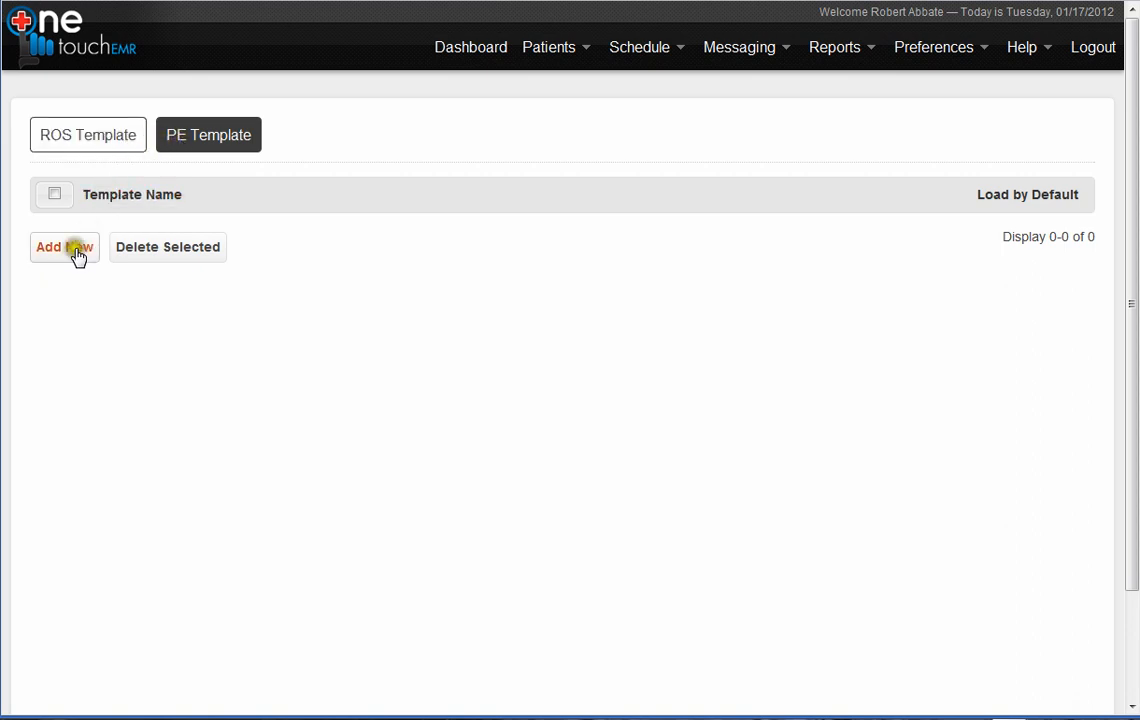
pyautogui.click(64, 247)
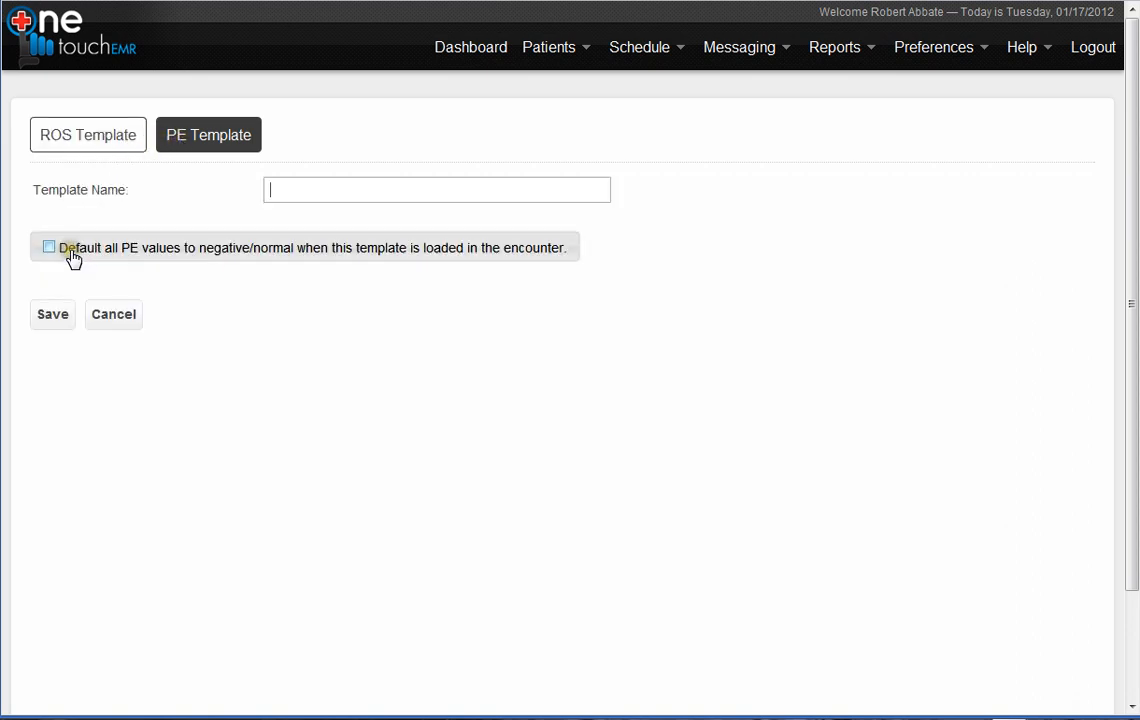
pyautogui.write('Ge')
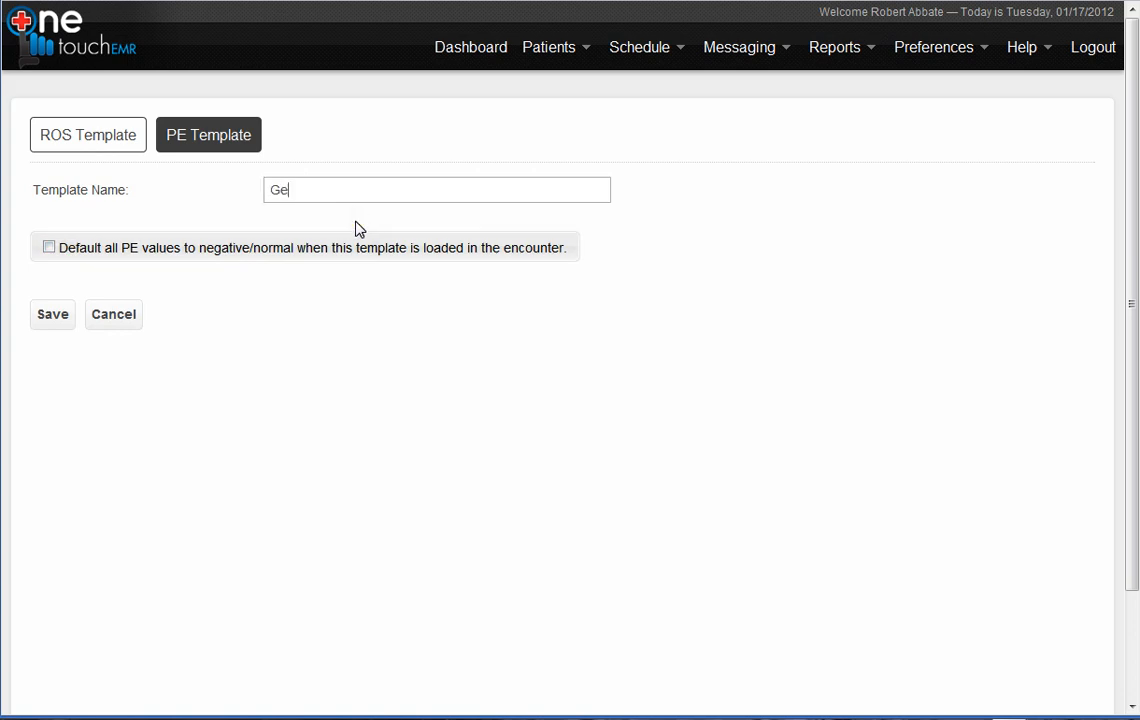
pyautogui.write('neral')
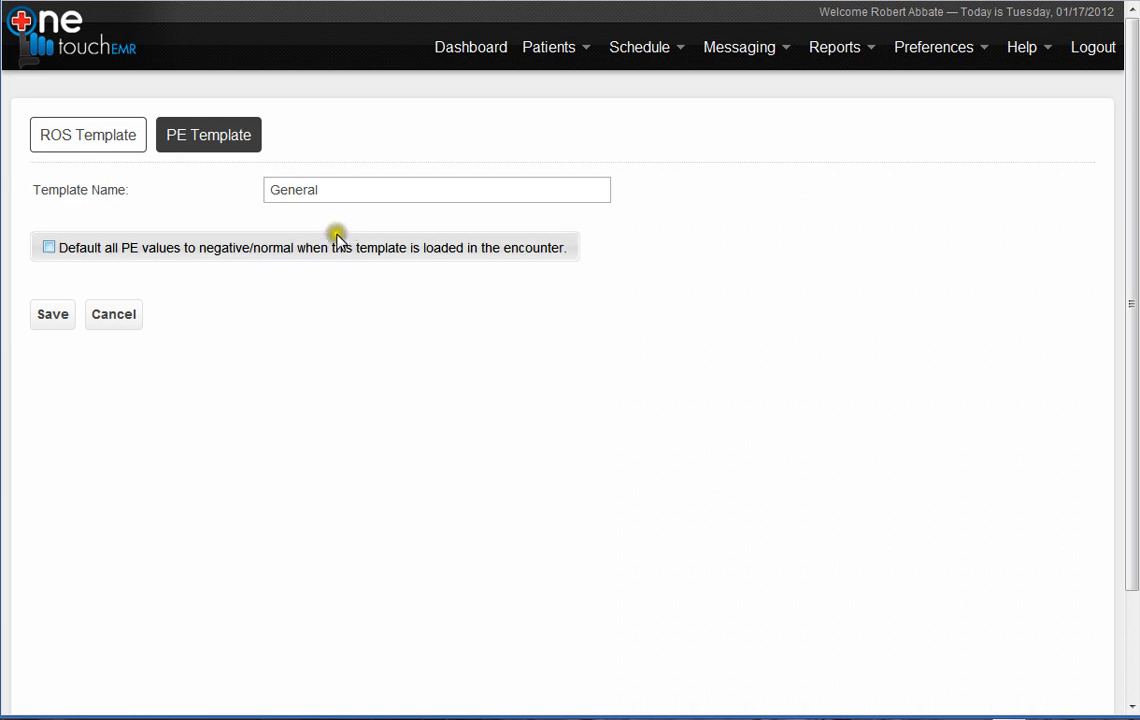
pyautogui.click(48, 247)
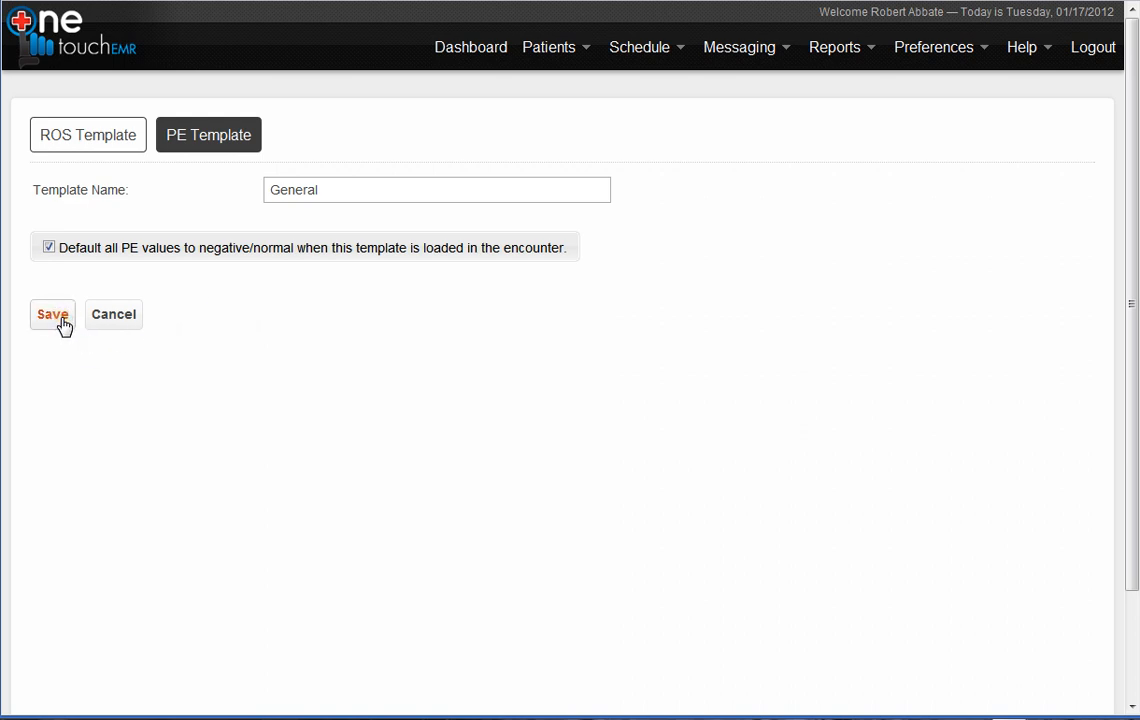
pyautogui.click(52, 314)
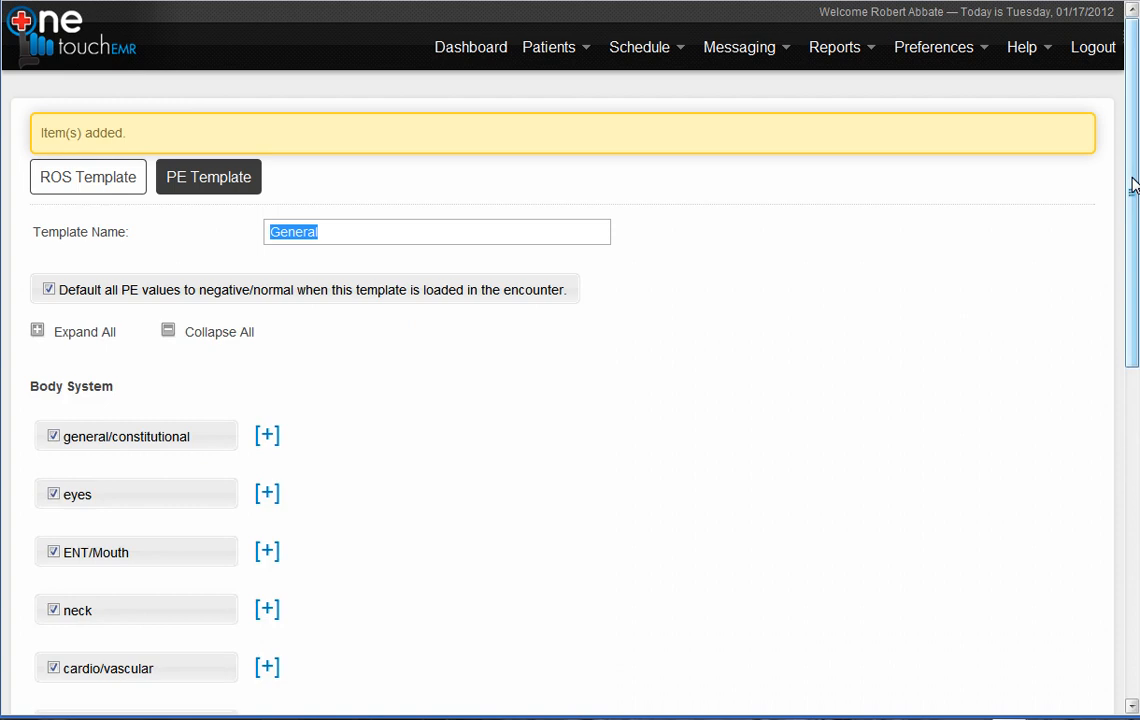
# - Scroll down and expand general/constitutional to list its exam elements
pyautogui.scroll(-3)
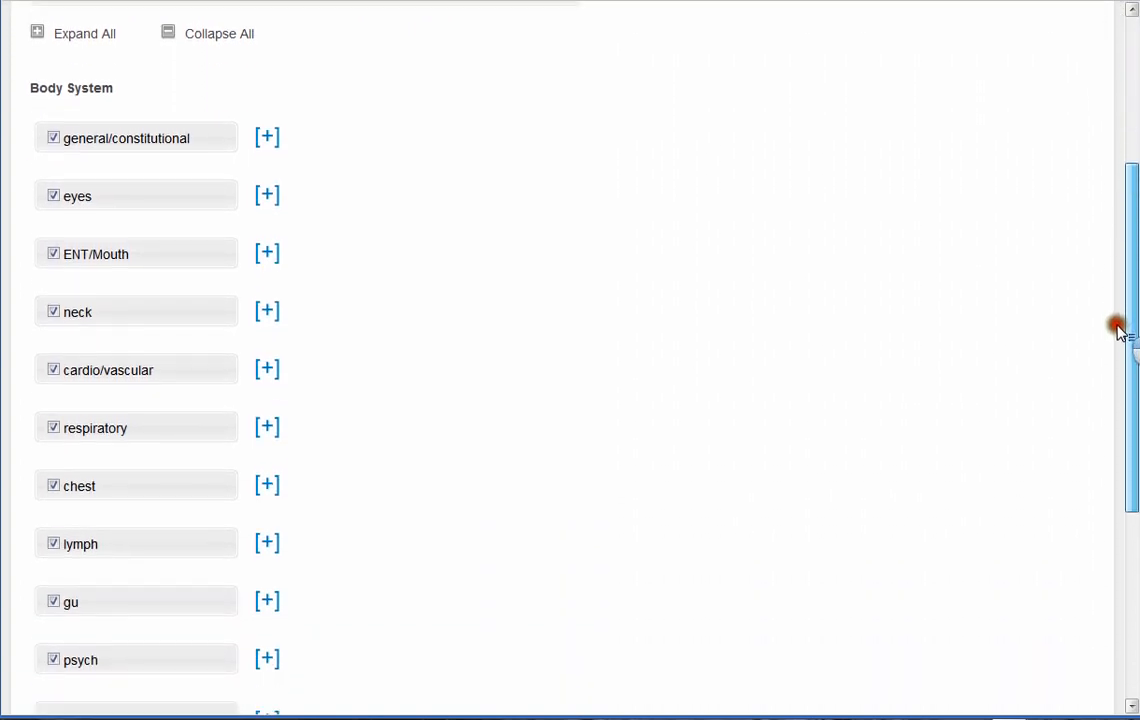
pyautogui.scroll(-3)
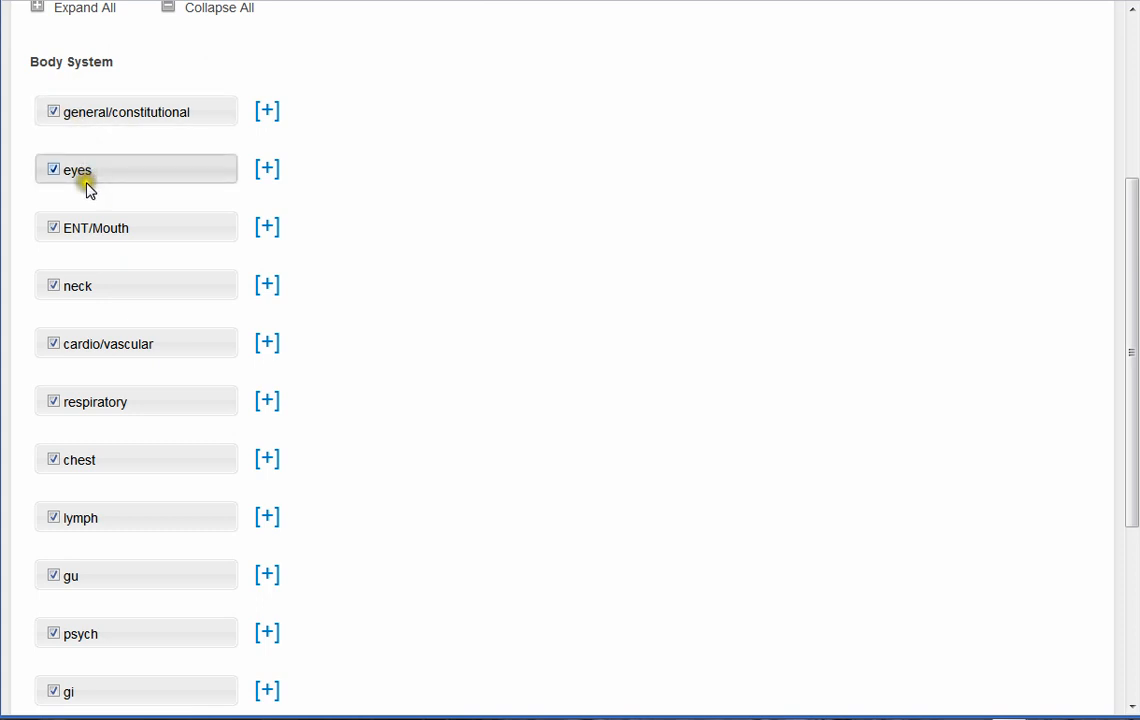
pyautogui.moveTo(94, 322)
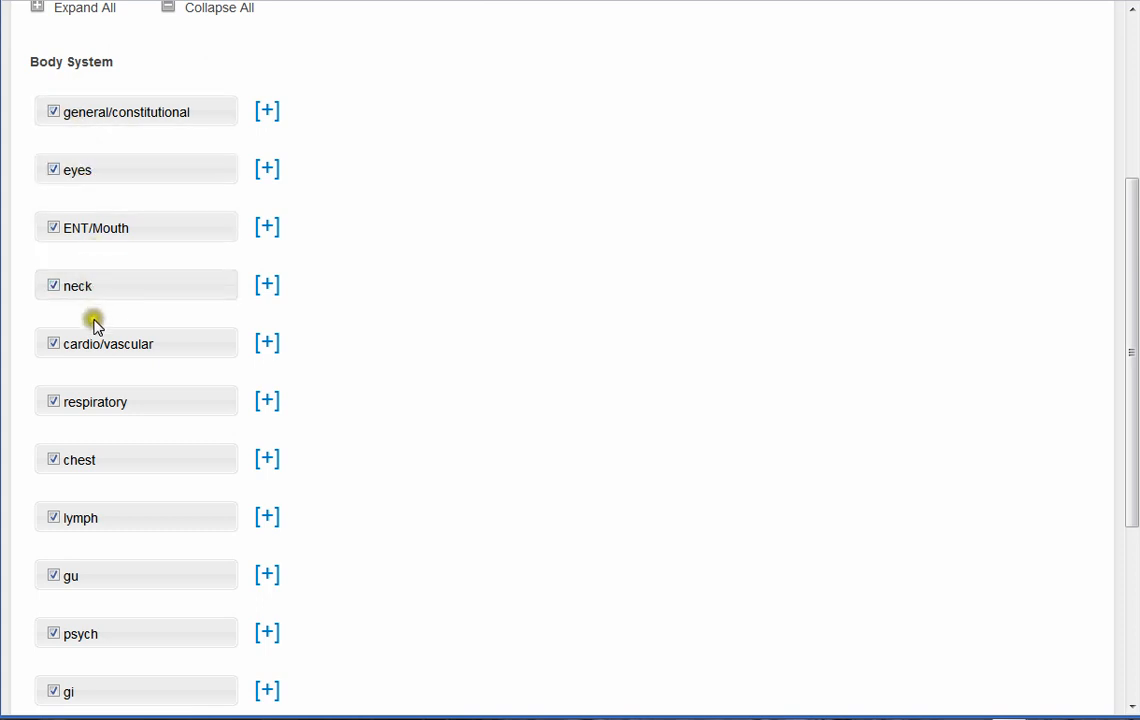
pyautogui.moveTo(107, 401)
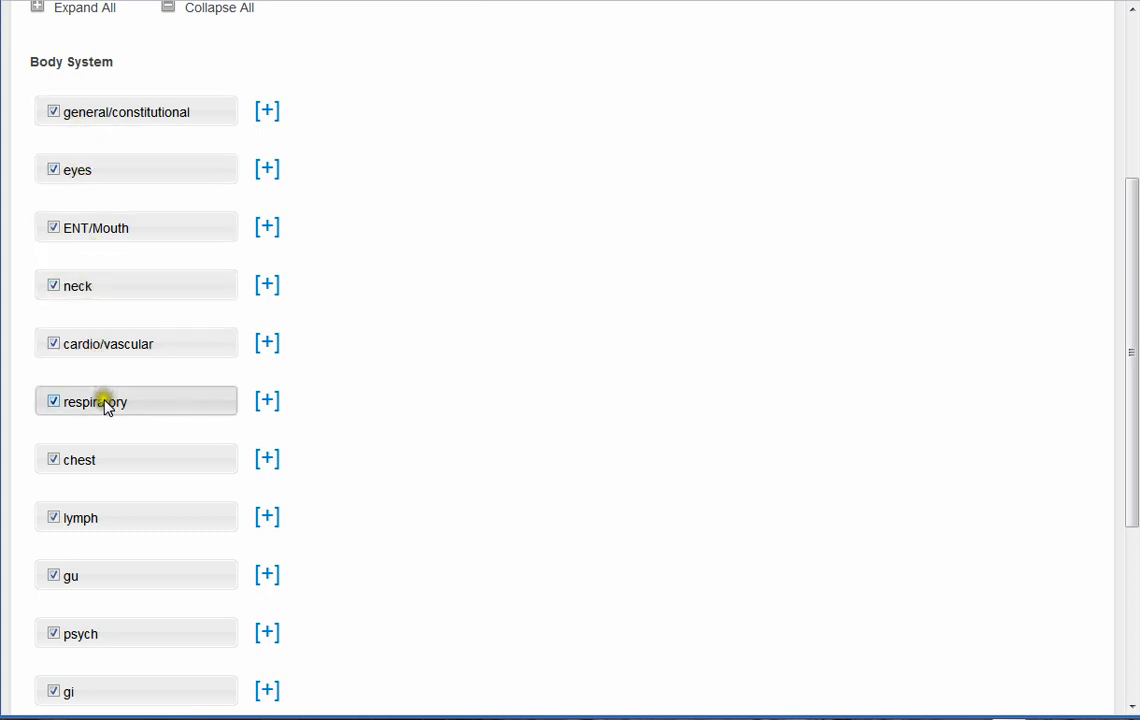
pyautogui.moveTo(160, 487)
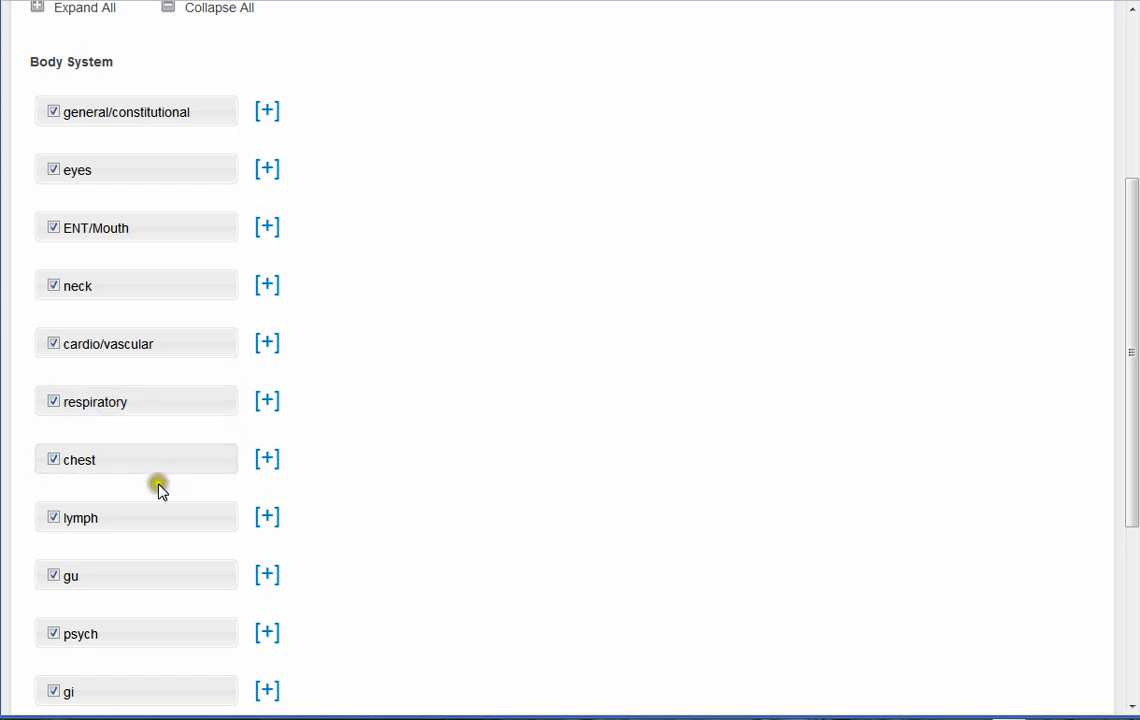
pyautogui.click(53, 575)
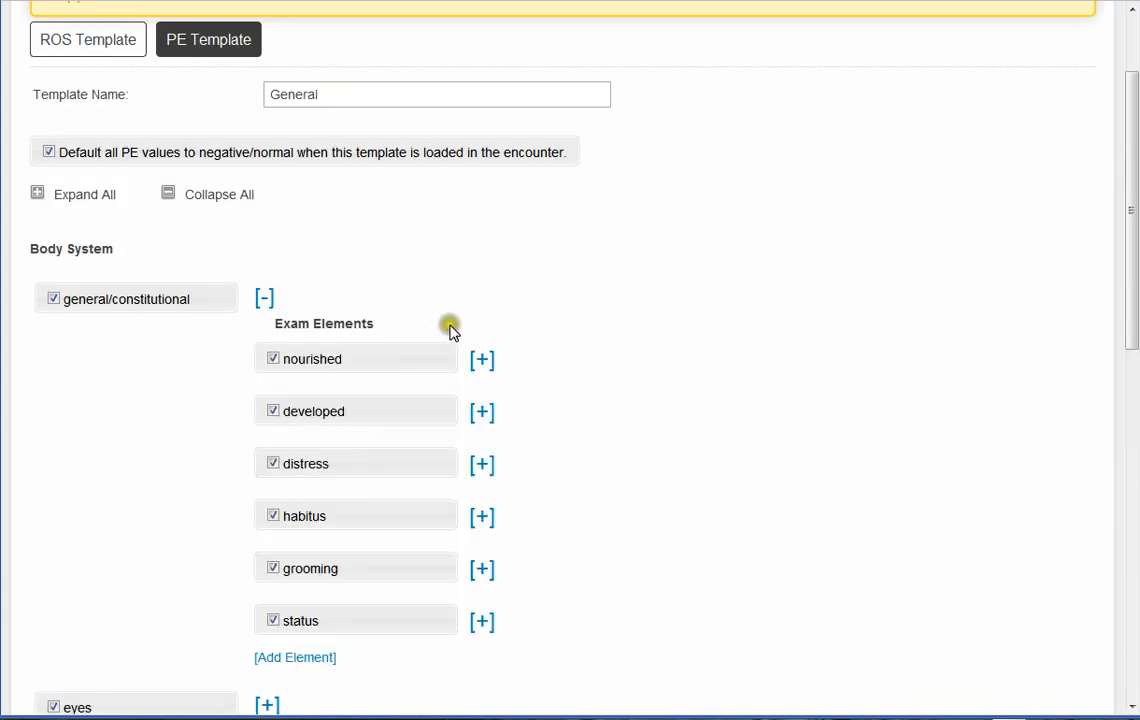
pyautogui.moveTo(462, 318)
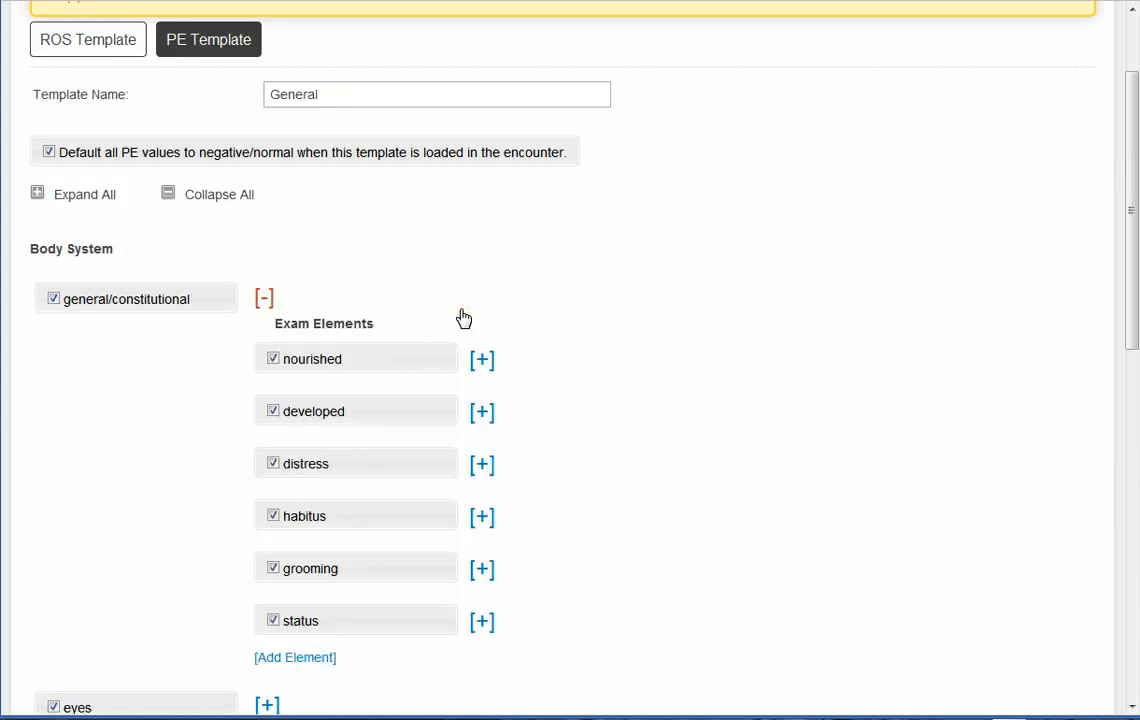
pyautogui.moveTo(145, 310)
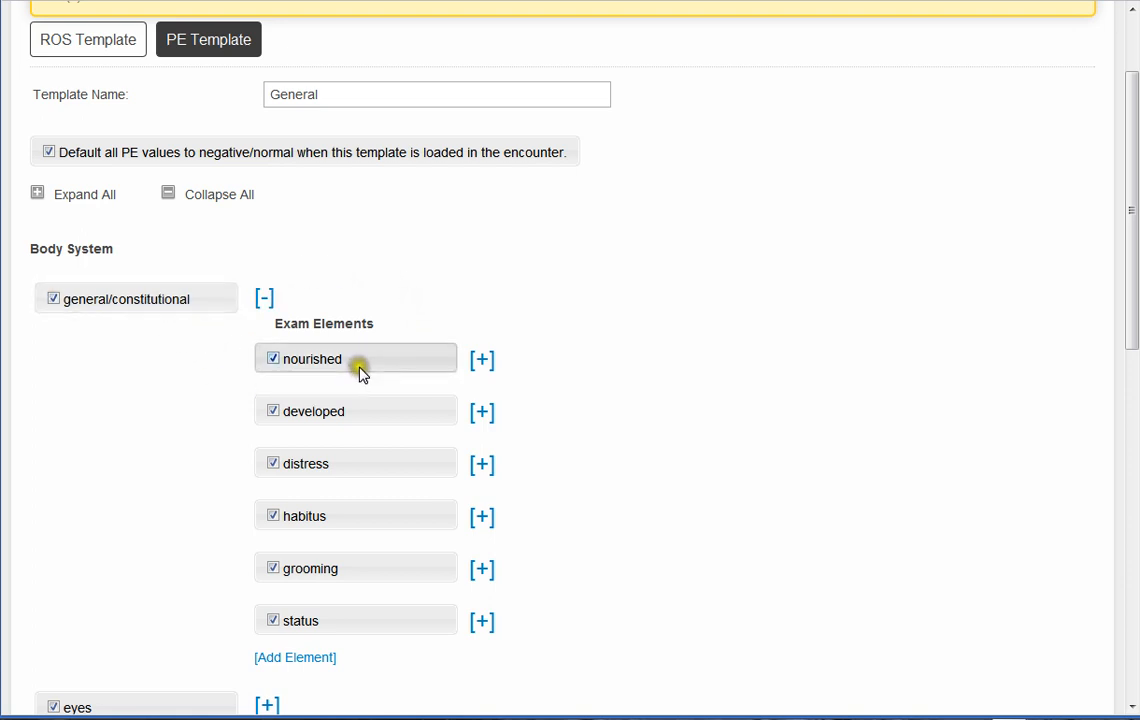
pyautogui.moveTo(380, 428)
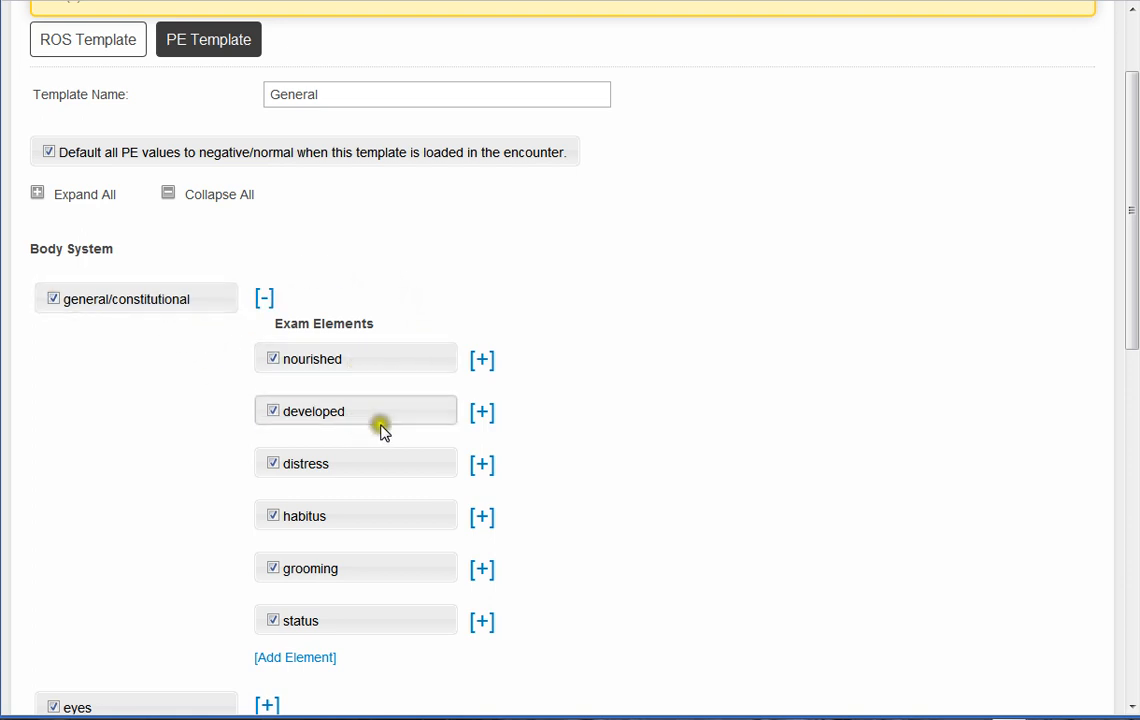
pyautogui.moveTo(388, 368)
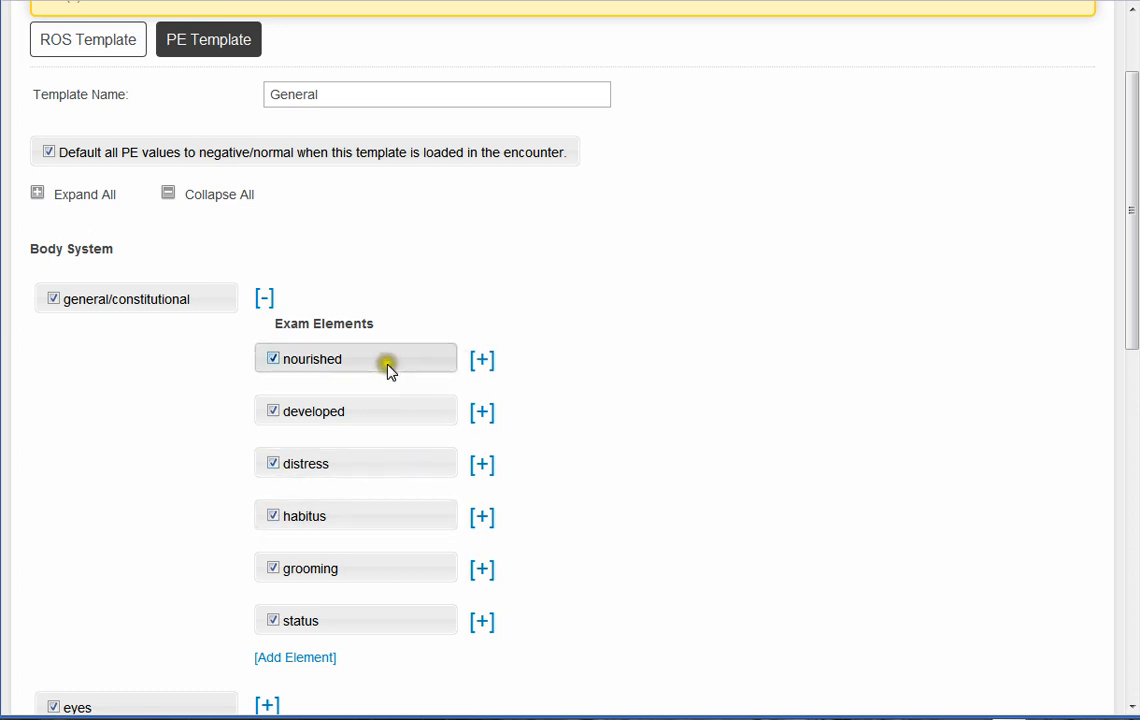
# - Expand nourished and keep 'well' pre-selected on load, with 'poorly' unselected
pyautogui.click(482, 359)
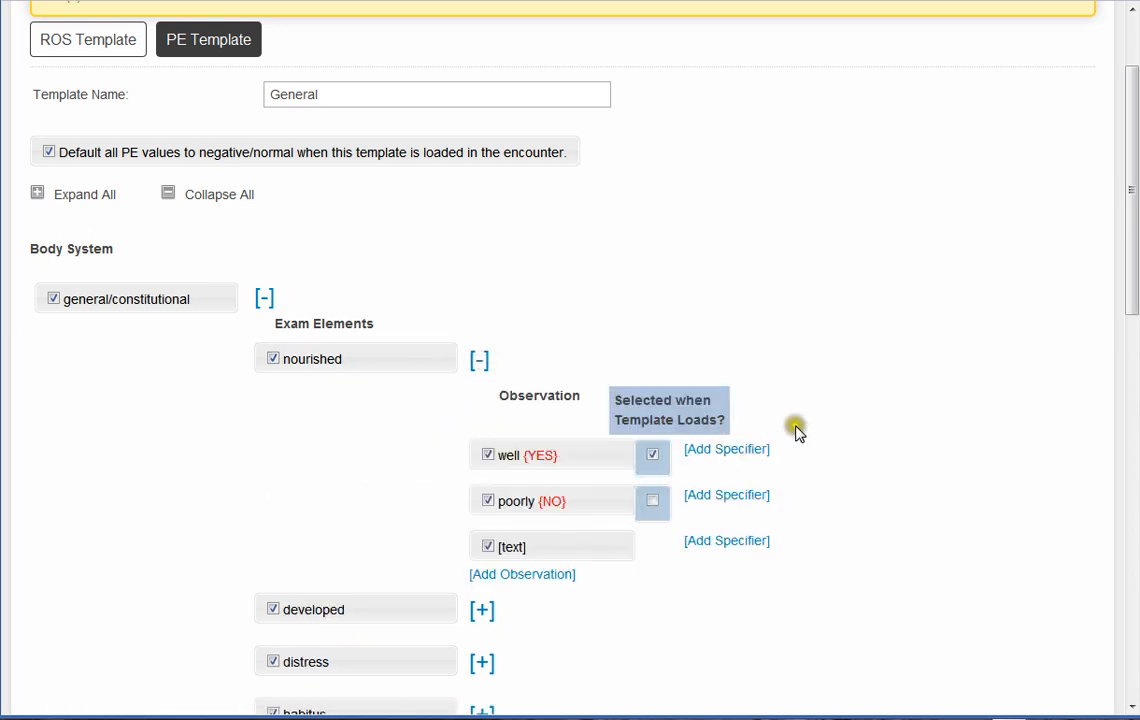
pyautogui.scroll(-3)
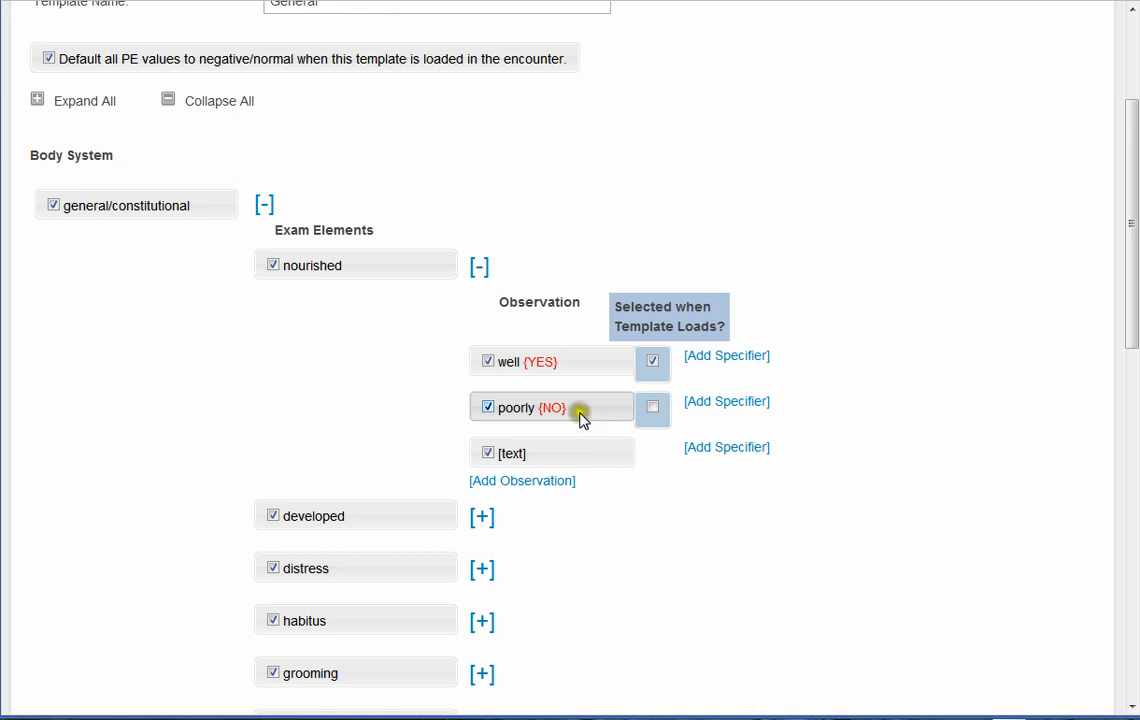
pyautogui.moveTo(585, 421)
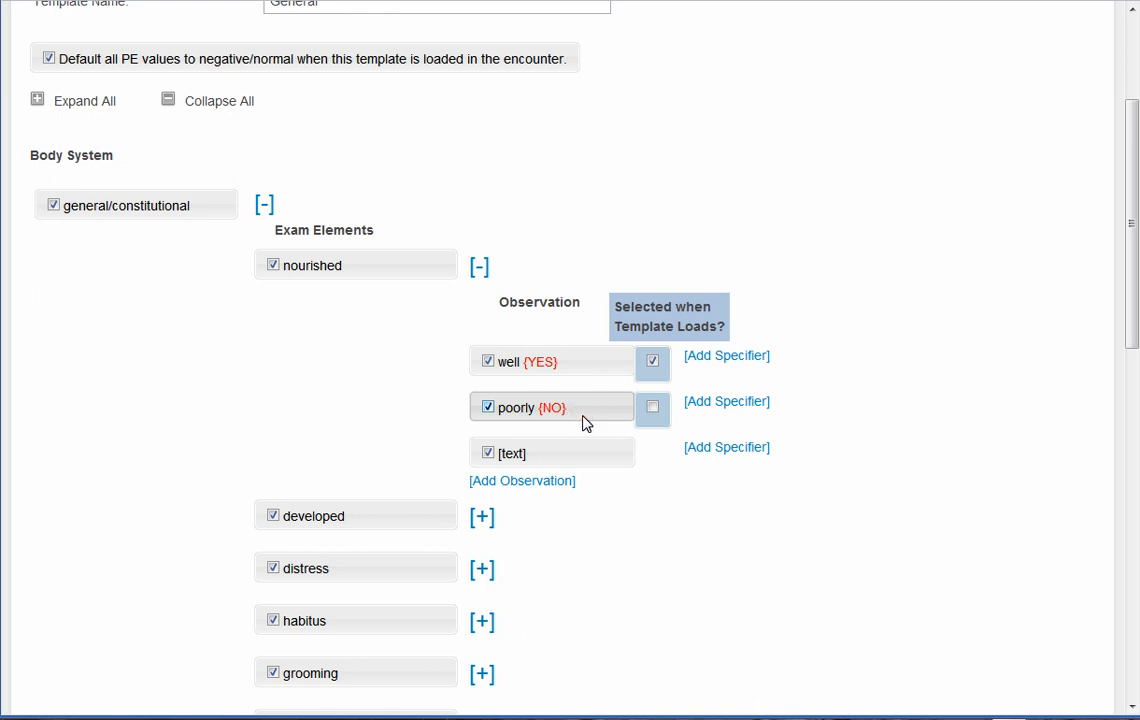
pyautogui.click(652, 361)
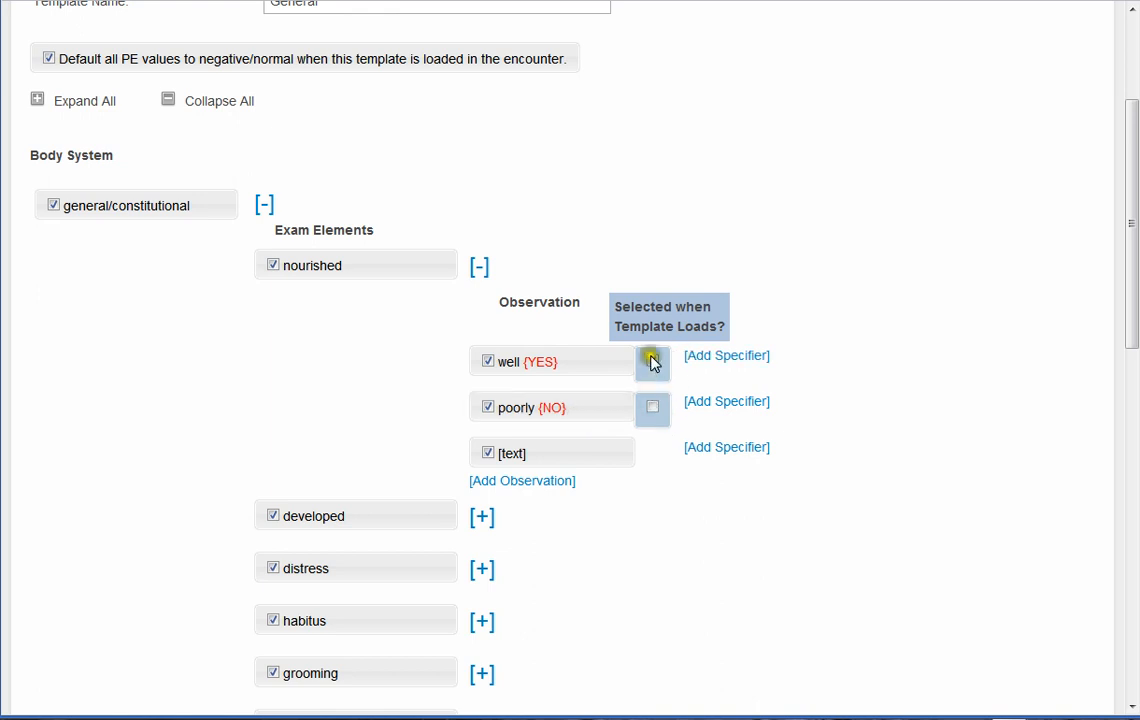
pyautogui.click(652, 360)
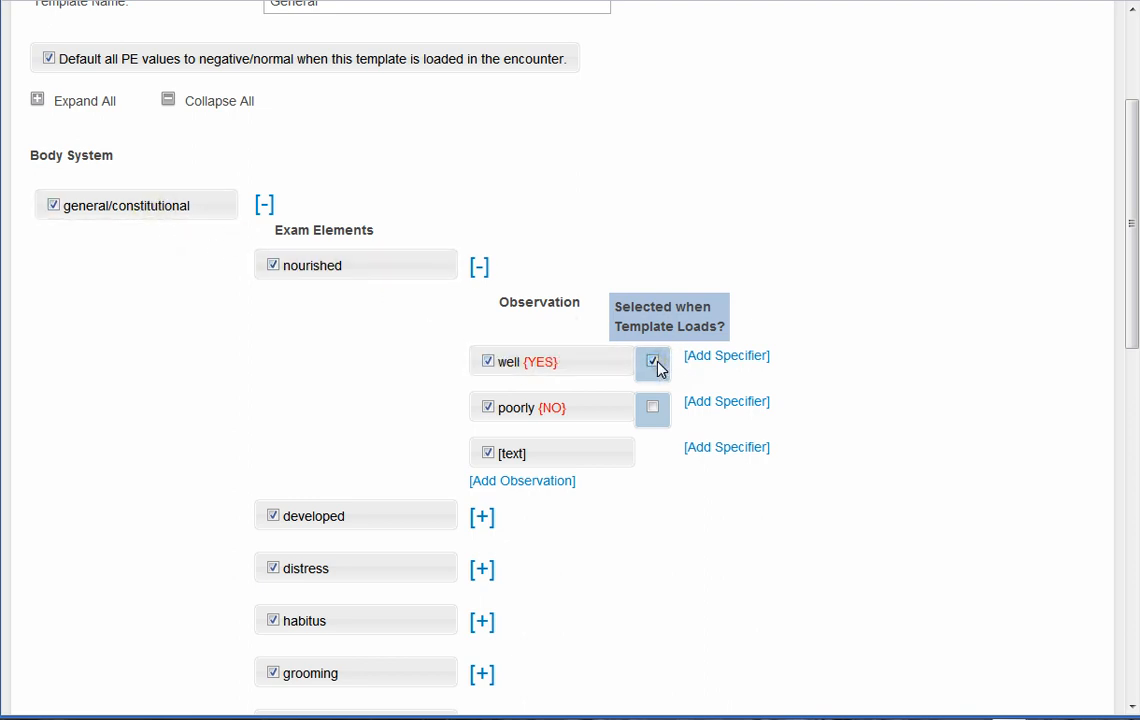
pyautogui.click(653, 361)
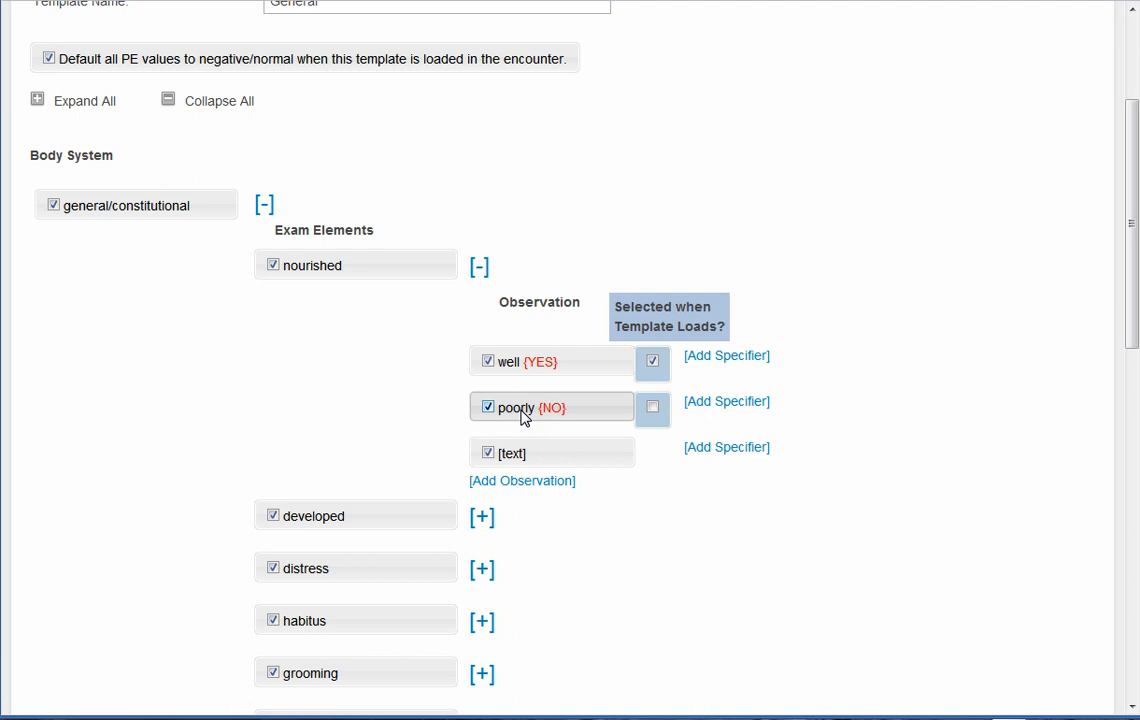
pyautogui.moveTo(562, 418)
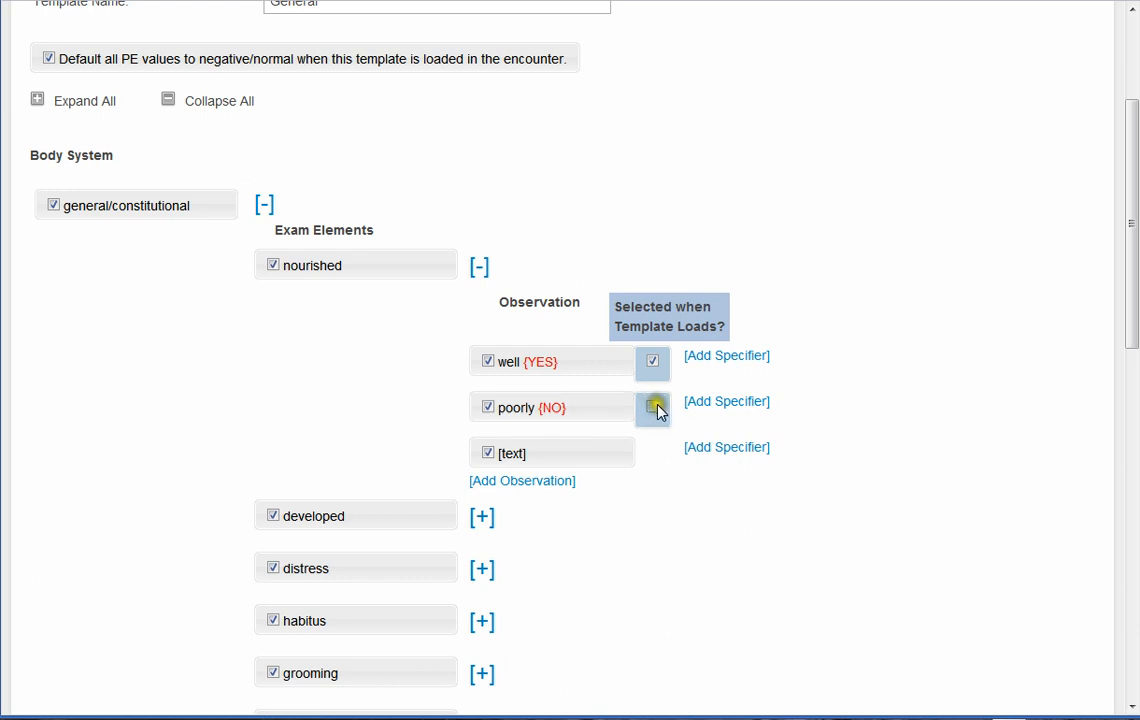
# - Toggle the 'poorly' observation's checkboxes under nourished; it remains included and not pre-selected
pyautogui.click(652, 407)
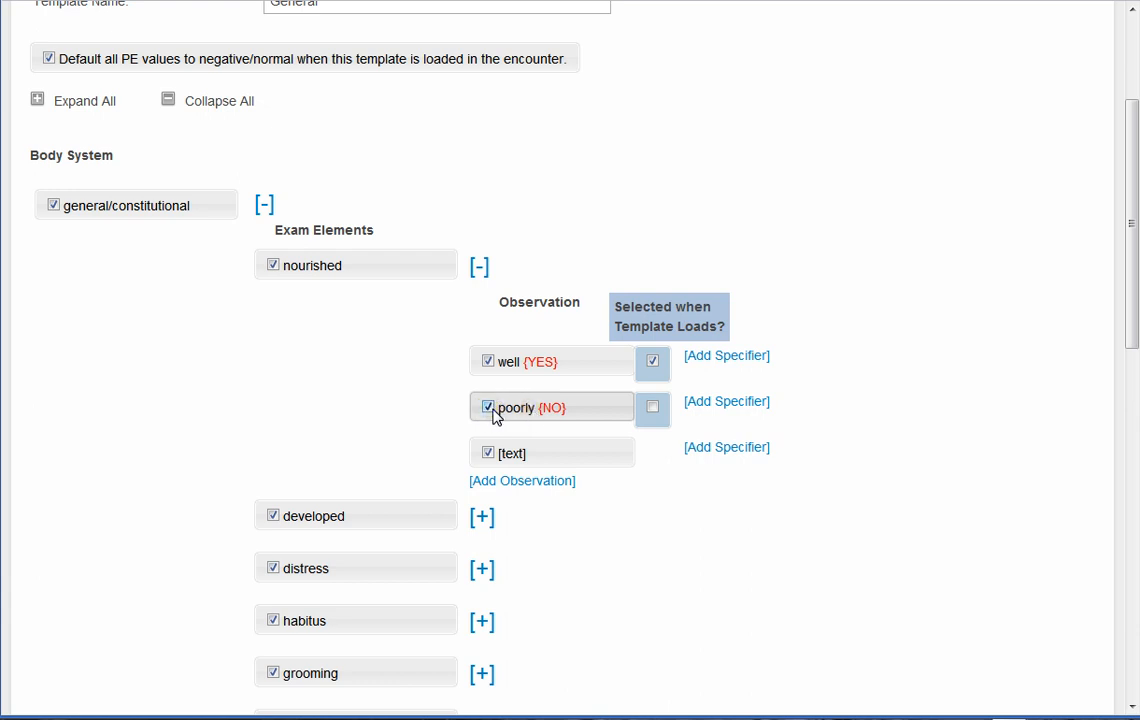
pyautogui.click(487, 407)
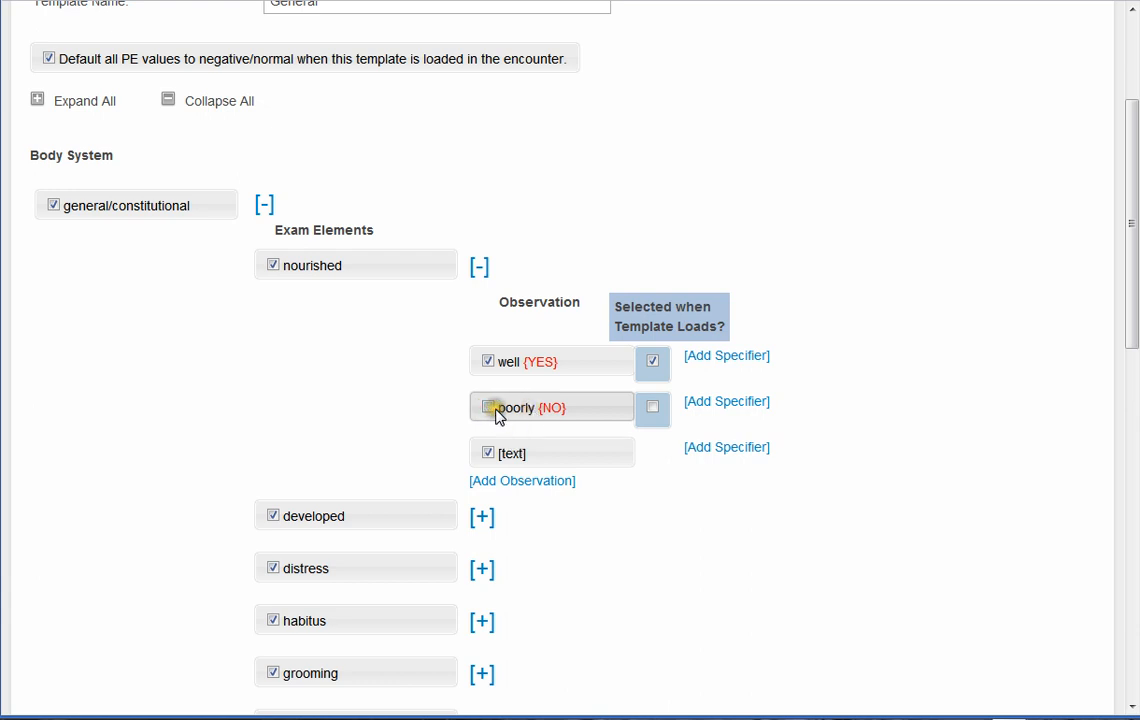
pyautogui.click(488, 407)
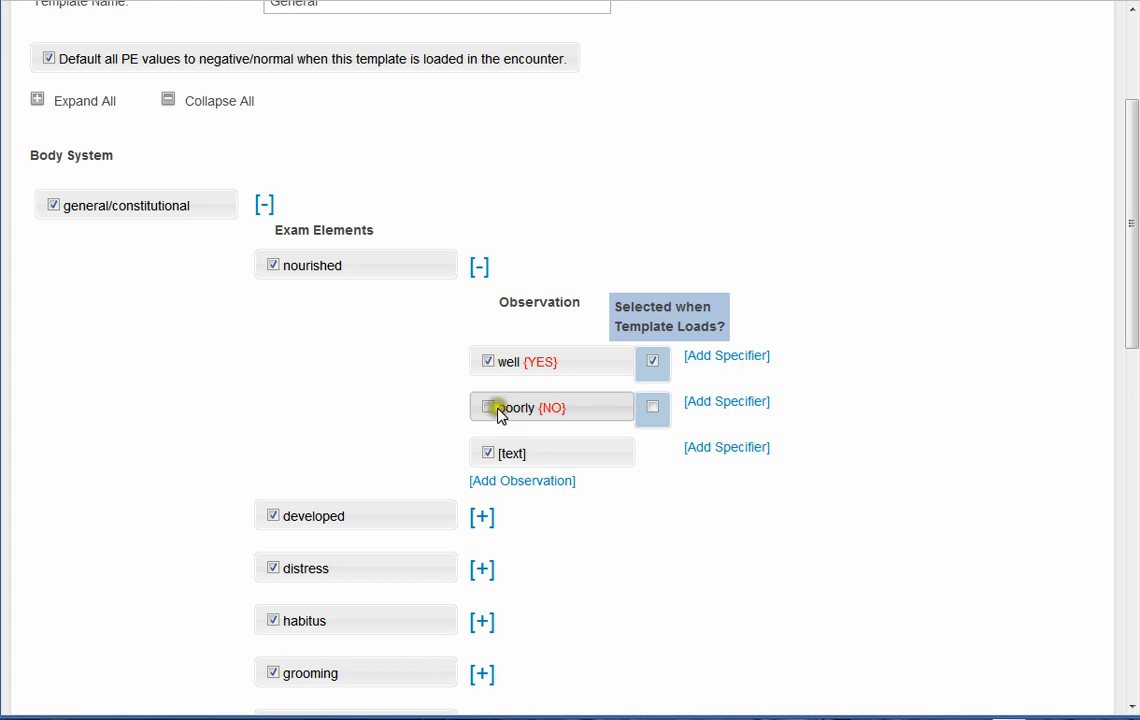
pyautogui.click(488, 407)
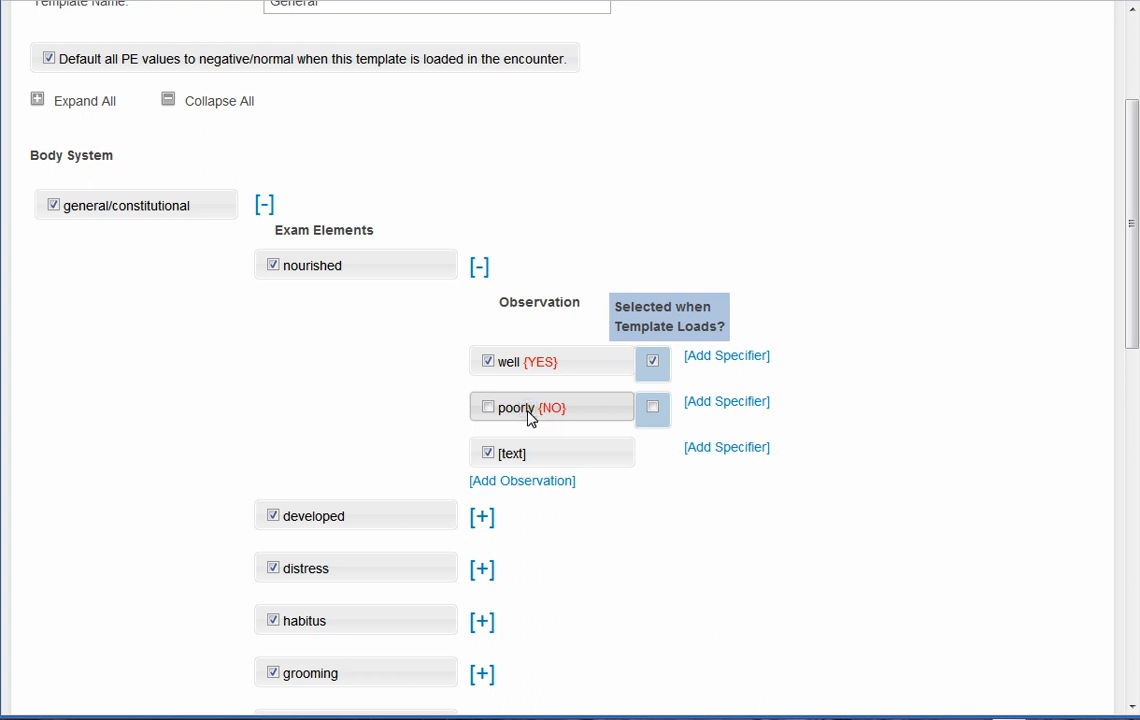
pyautogui.click(488, 407)
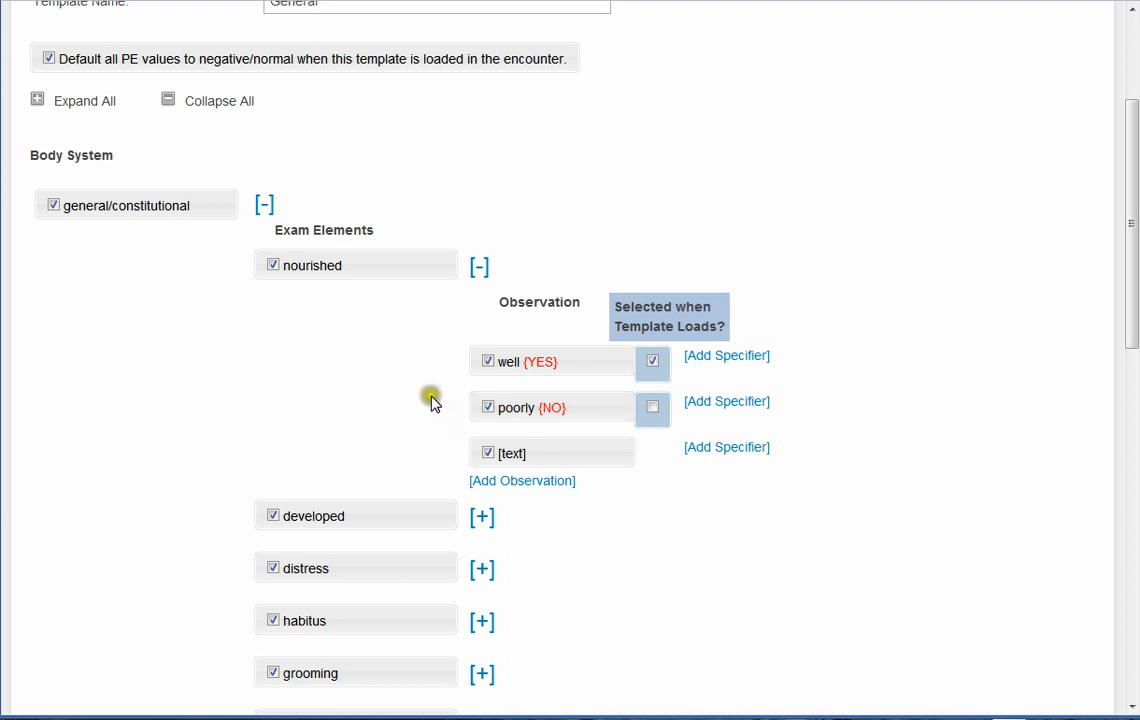
# - Expand respiratory auscultation and set 'clear' and 'wheezing' to load pre-selected
pyautogui.scroll(-3)
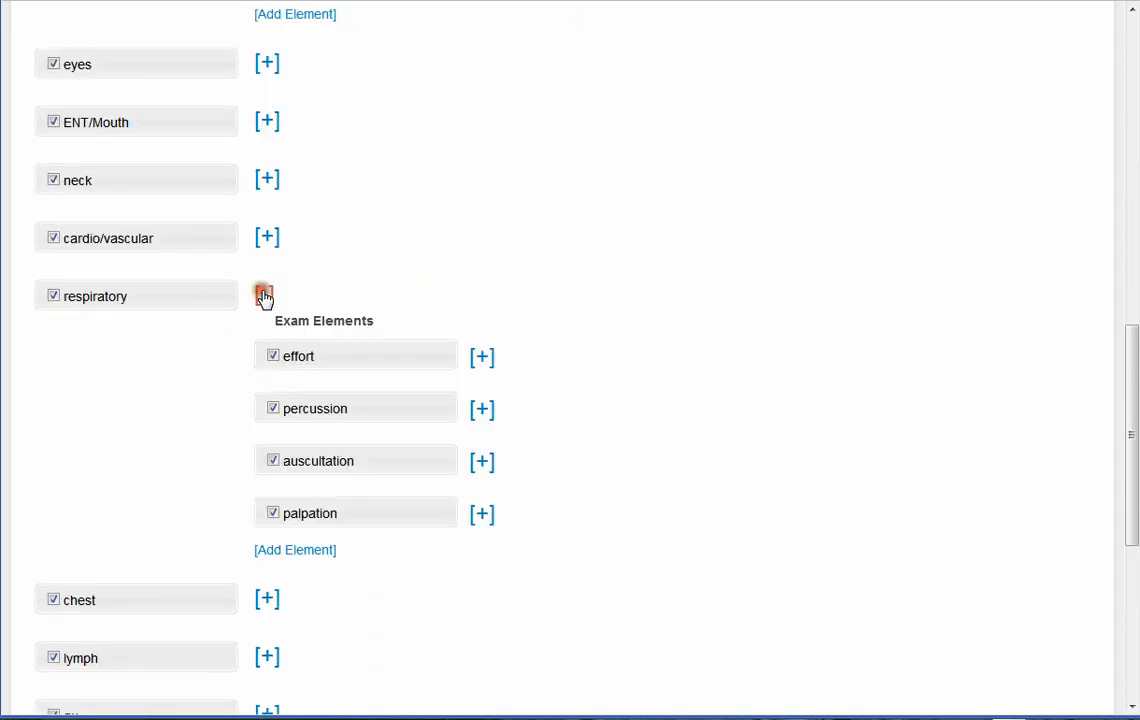
pyautogui.click(482, 461)
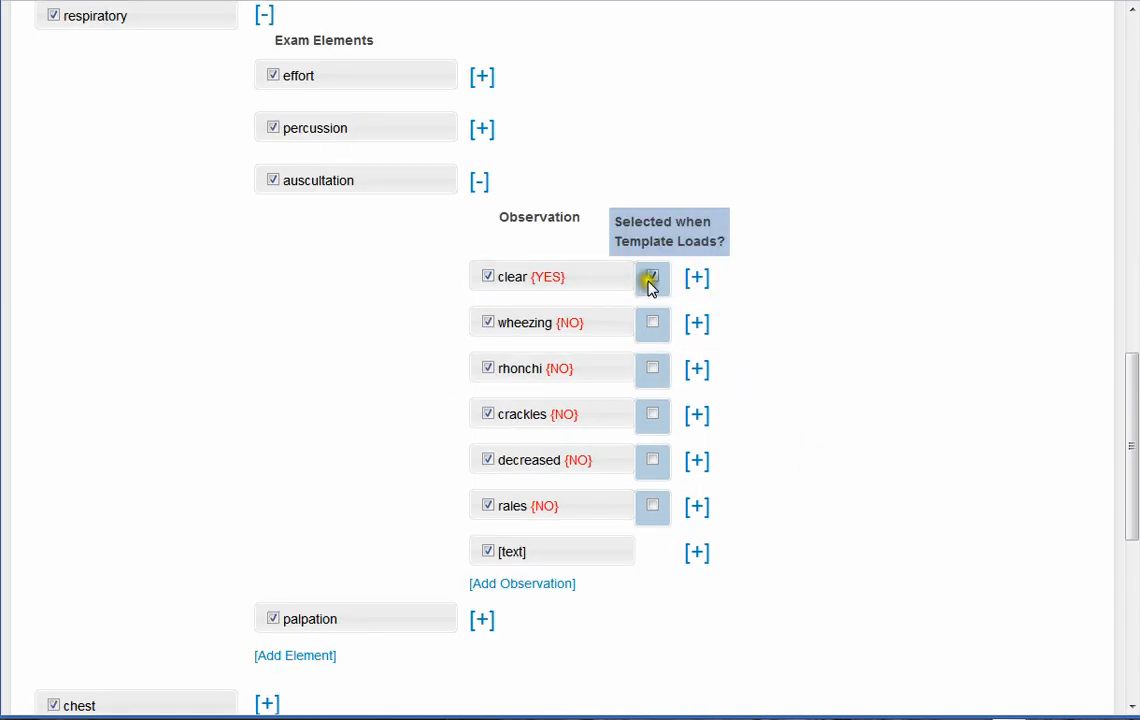
pyautogui.click(652, 277)
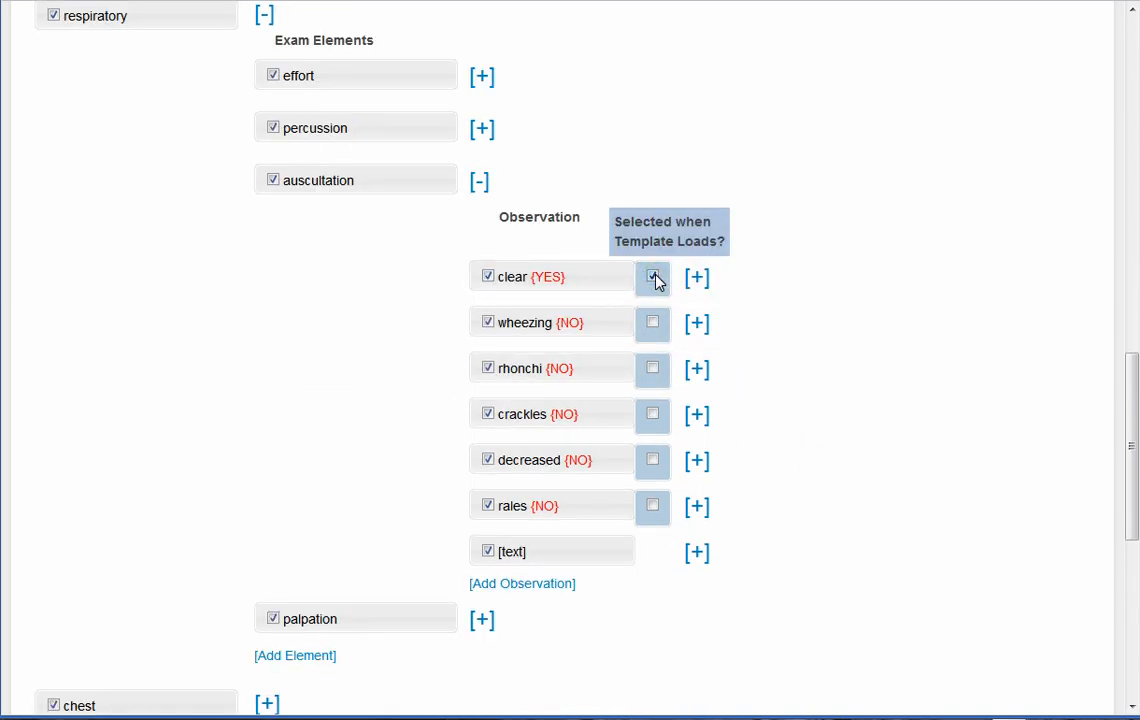
pyautogui.click(652, 277)
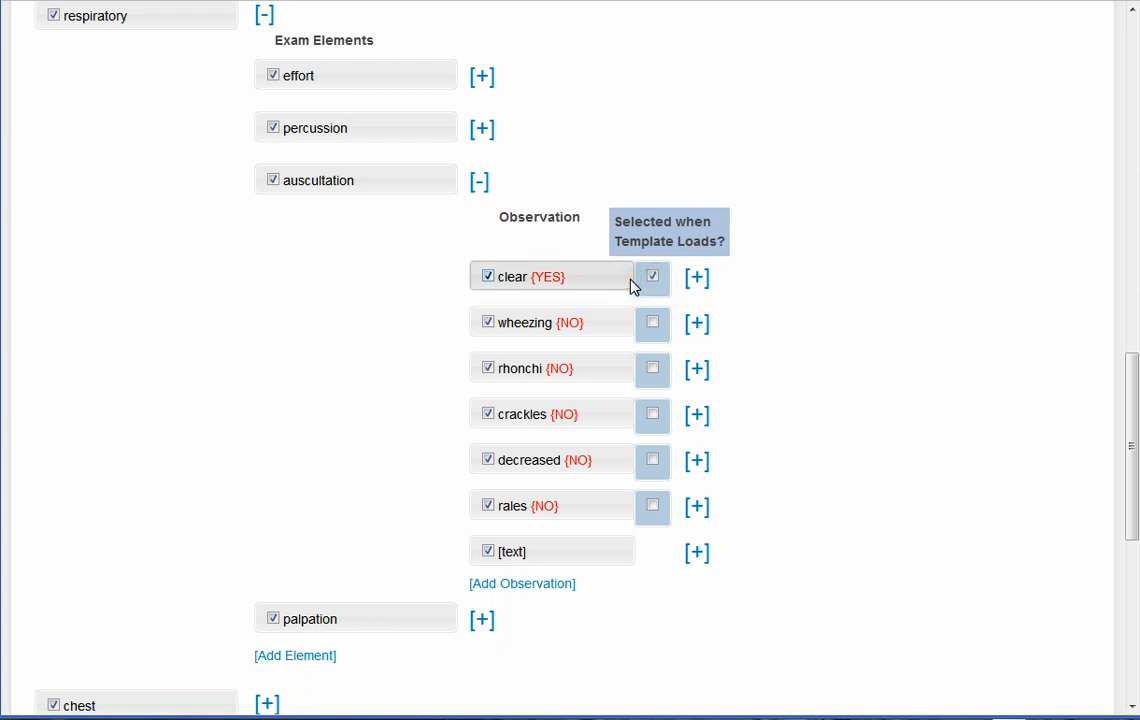
pyautogui.moveTo(360, 222)
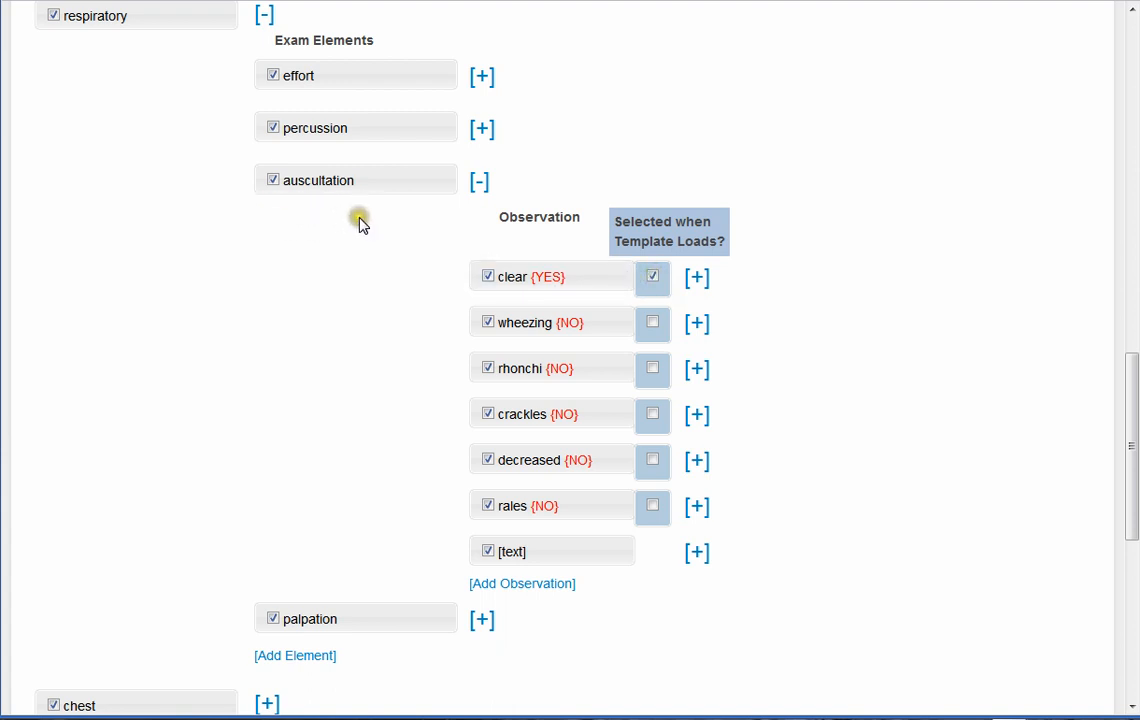
pyautogui.moveTo(422, 368)
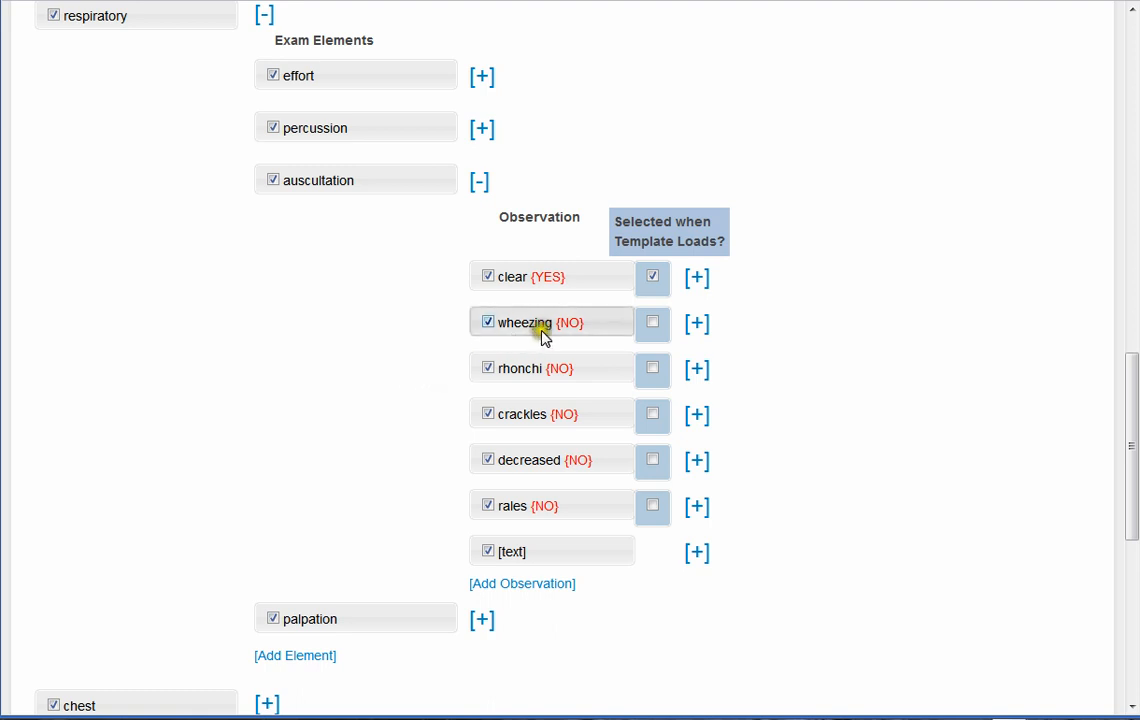
pyautogui.click(652, 322)
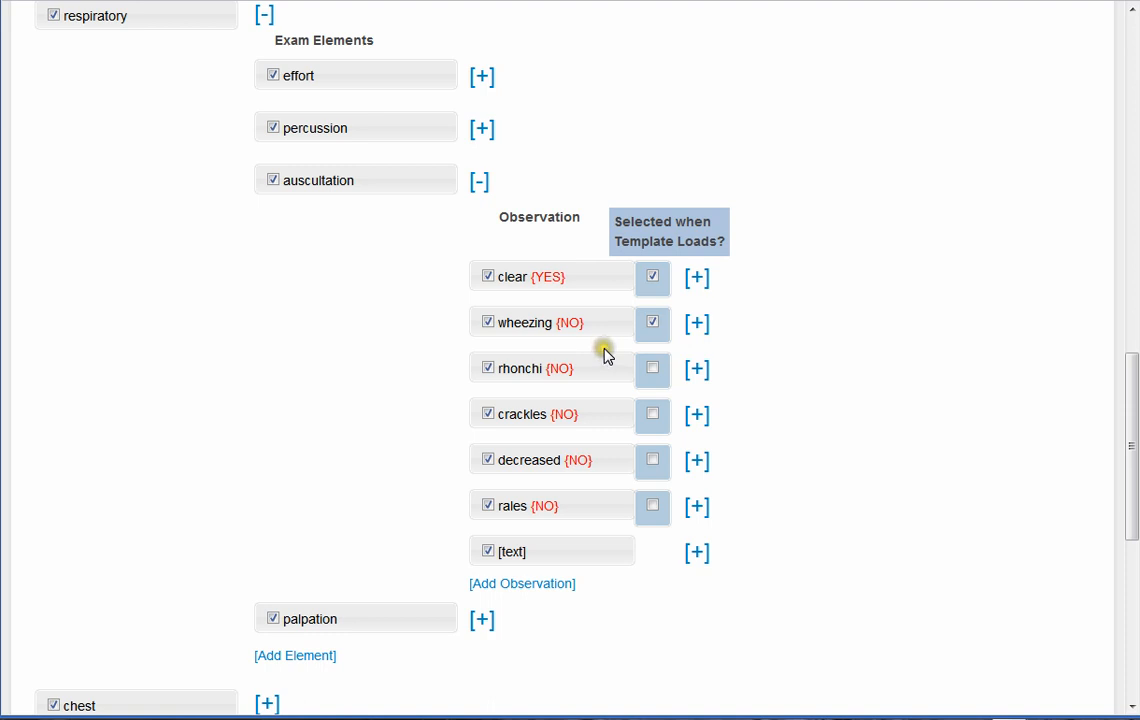
pyautogui.moveTo(415, 362)
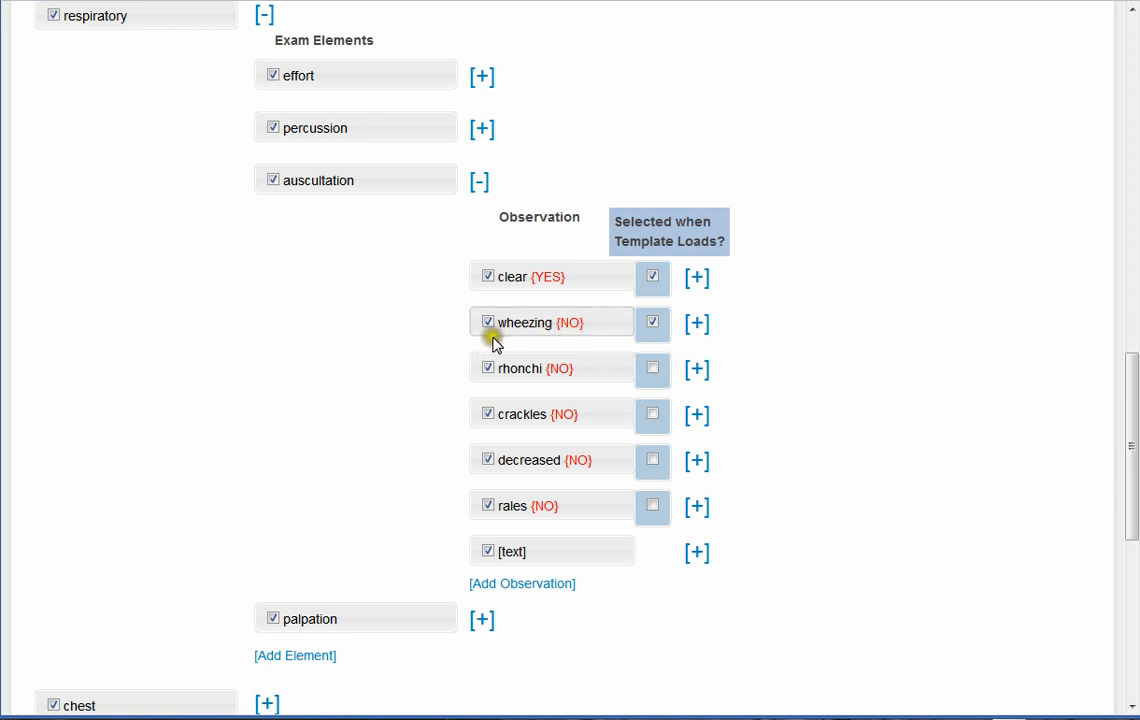
# - Add a blank auscultation observation row with its +, -, NC value list showing
pyautogui.scroll(-3)
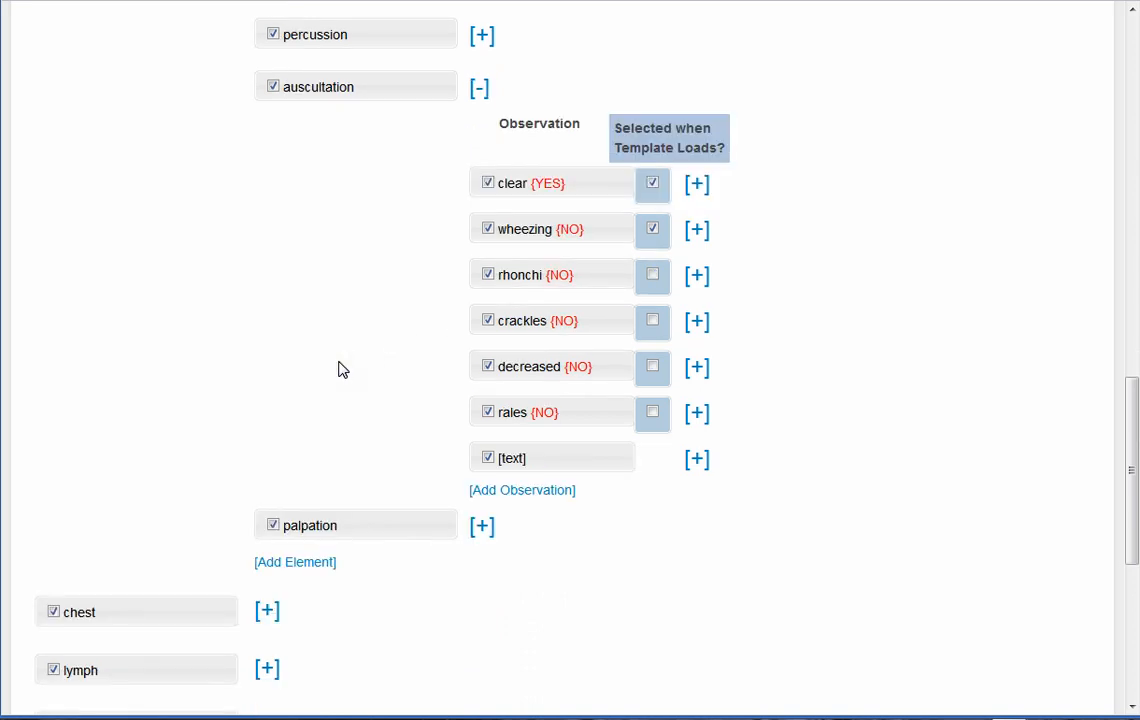
pyautogui.moveTo(510, 347)
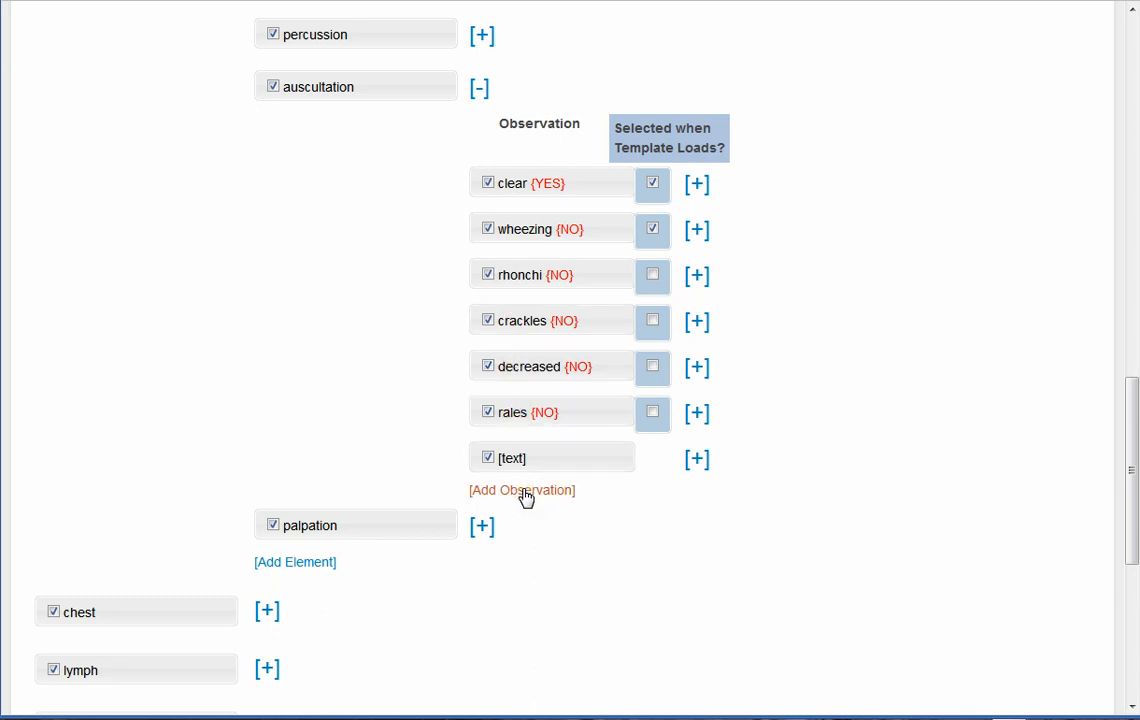
pyautogui.click(521, 490)
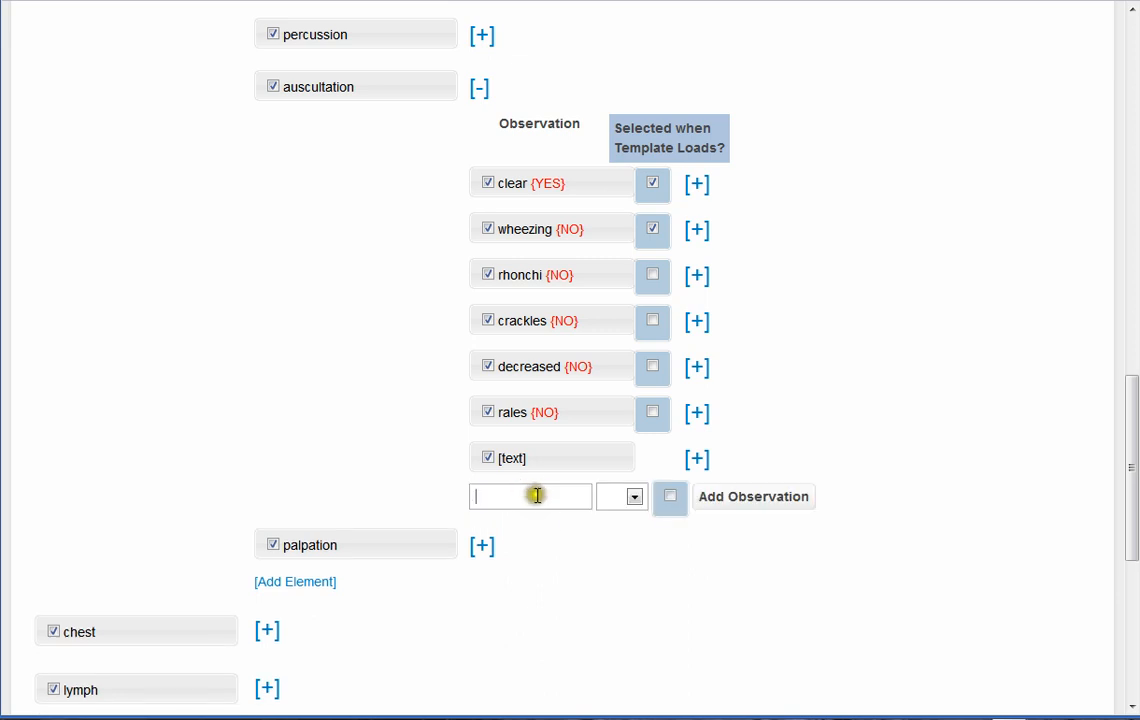
pyautogui.moveTo(525, 483)
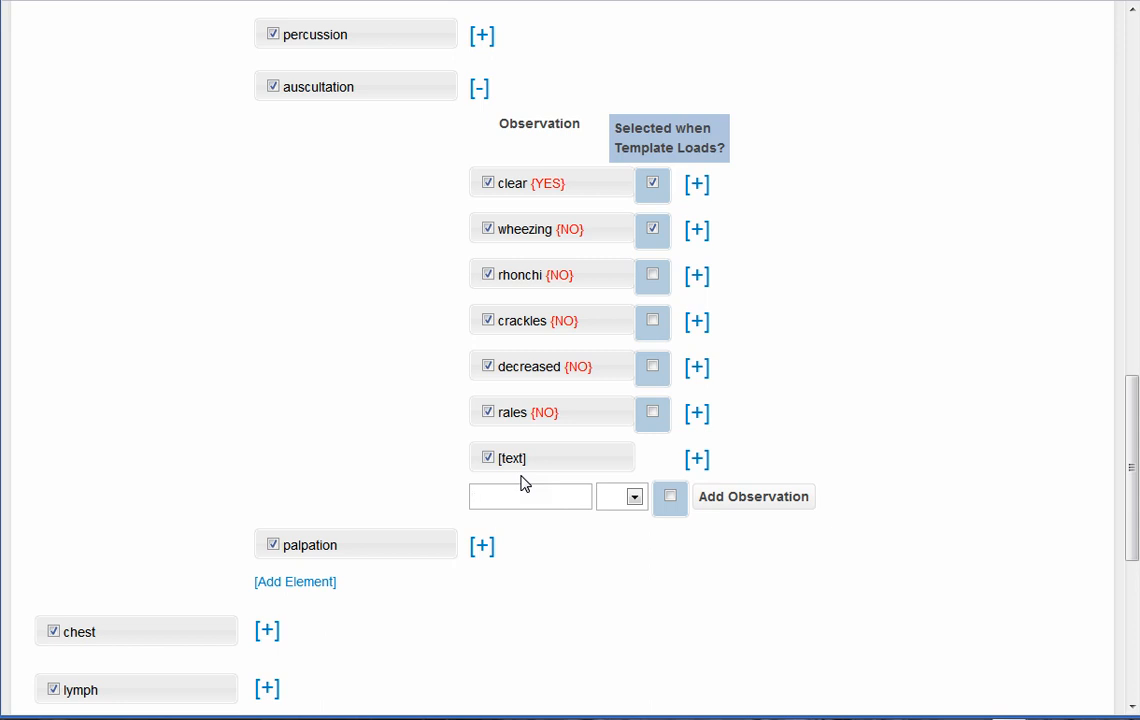
pyautogui.click(621, 496)
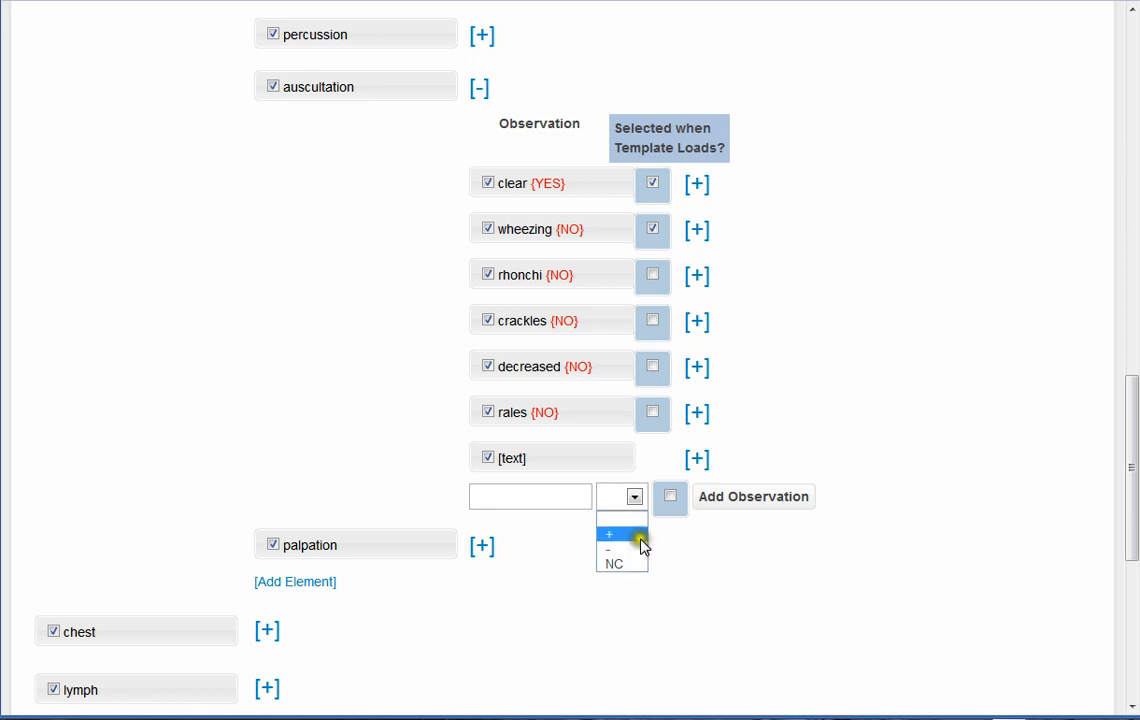
pyautogui.moveTo(670, 485)
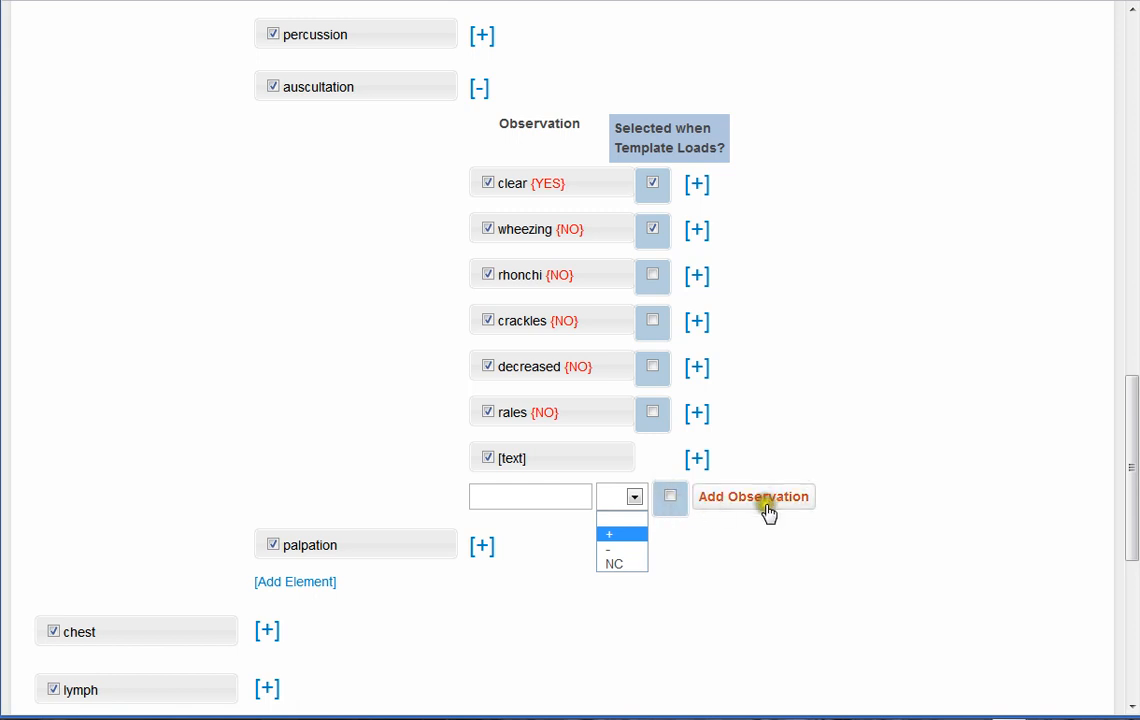
pyautogui.moveTo(760, 501)
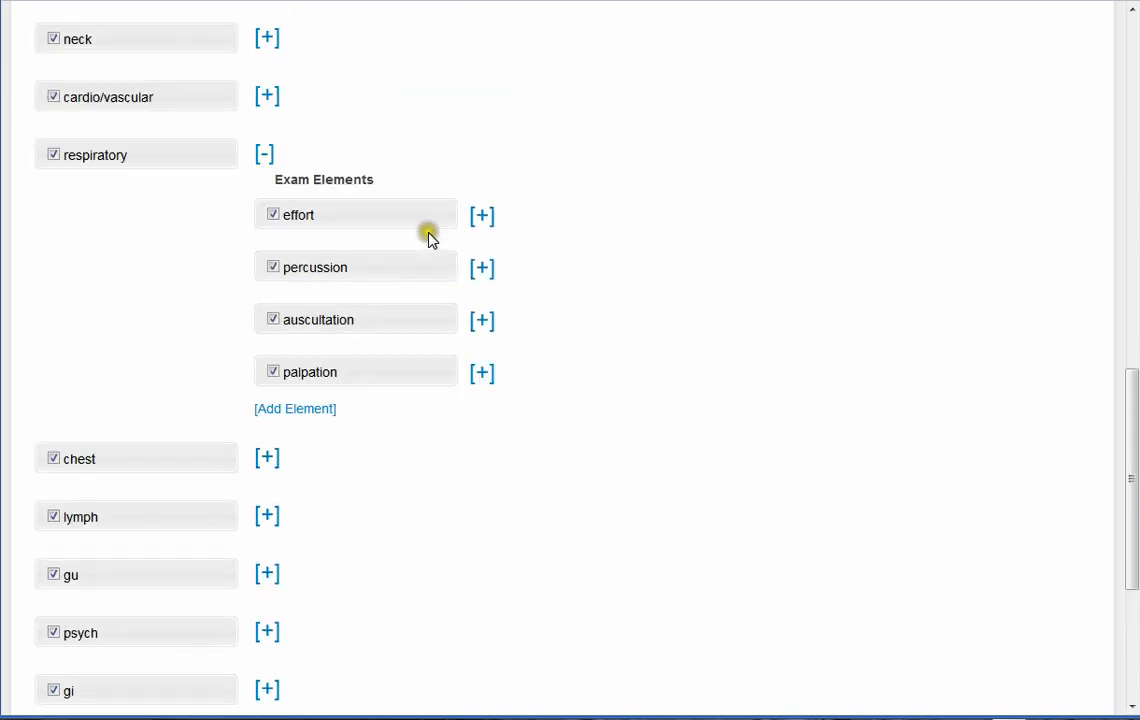
pyautogui.moveTo(320, 178)
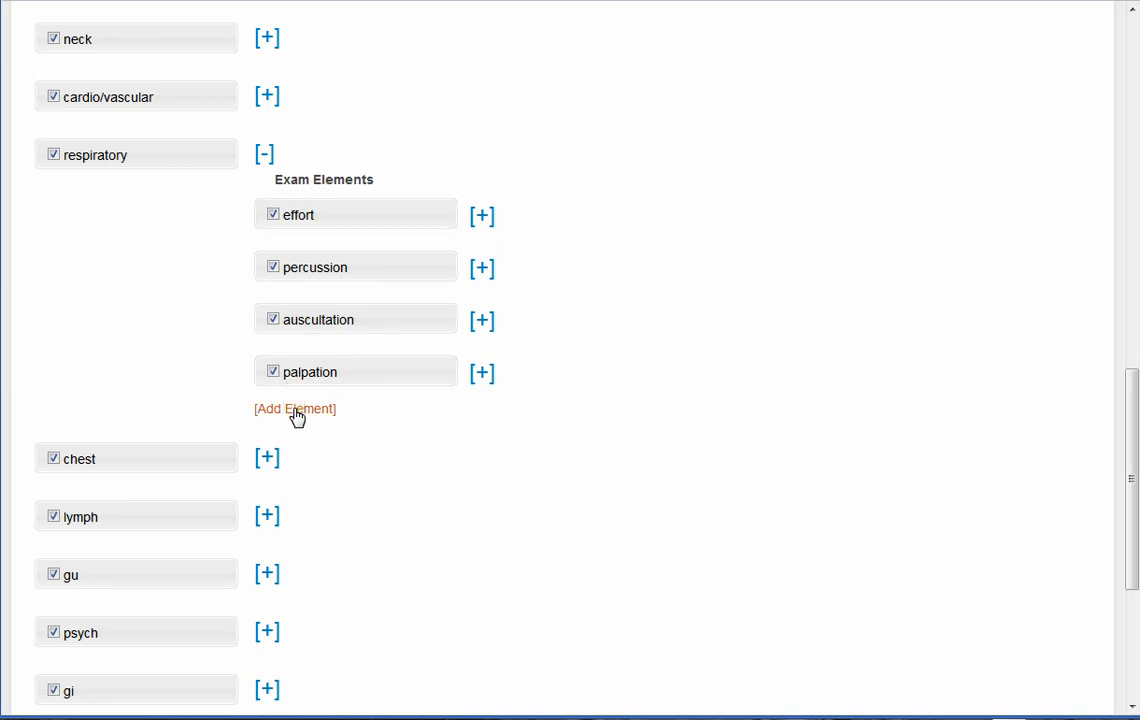
# - Open a blank new exam element entry under respiratory
pyautogui.click(294, 408)
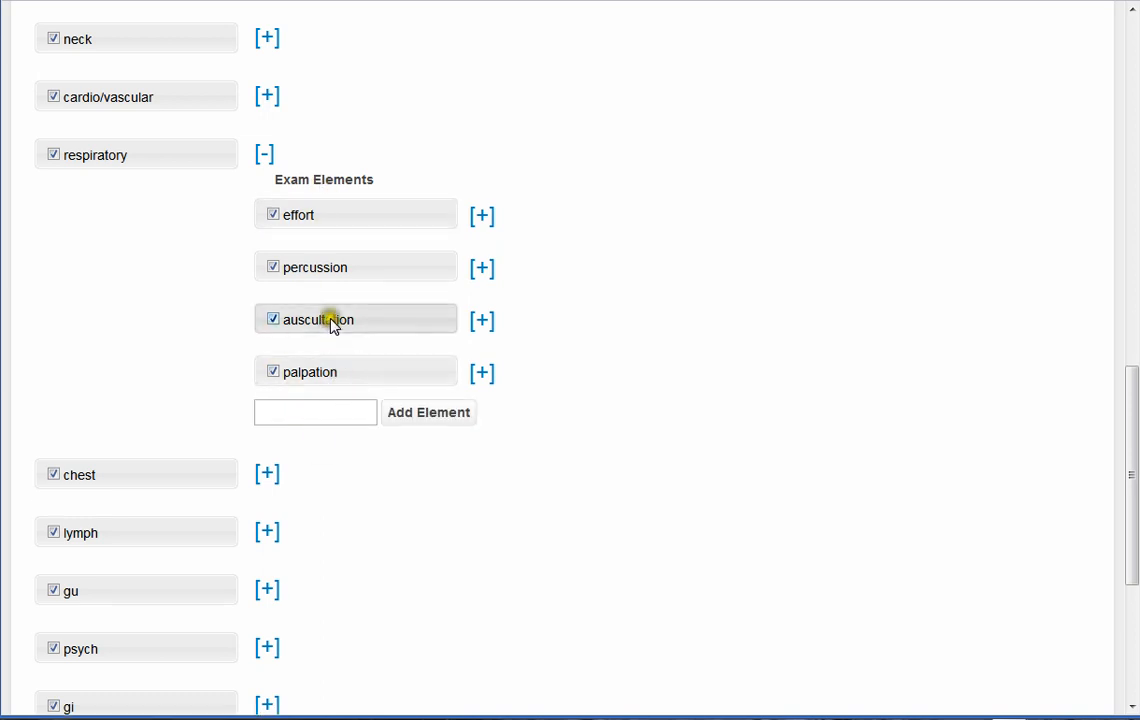
pyautogui.moveTo(325, 378)
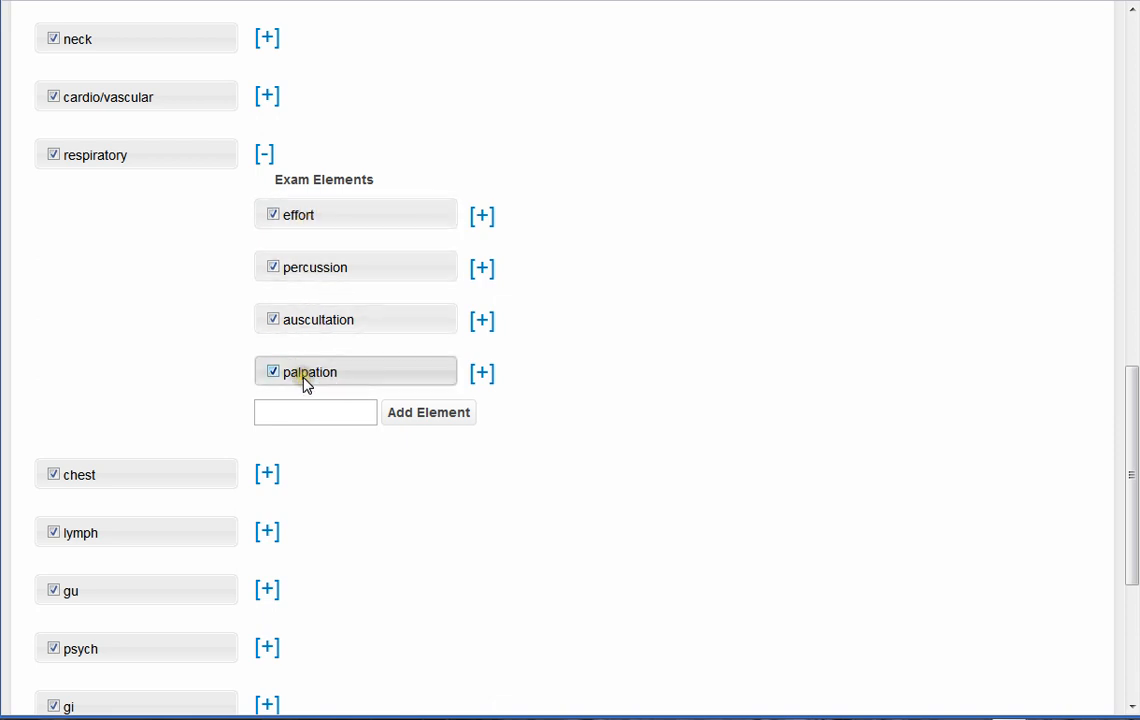
pyautogui.moveTo(228, 388)
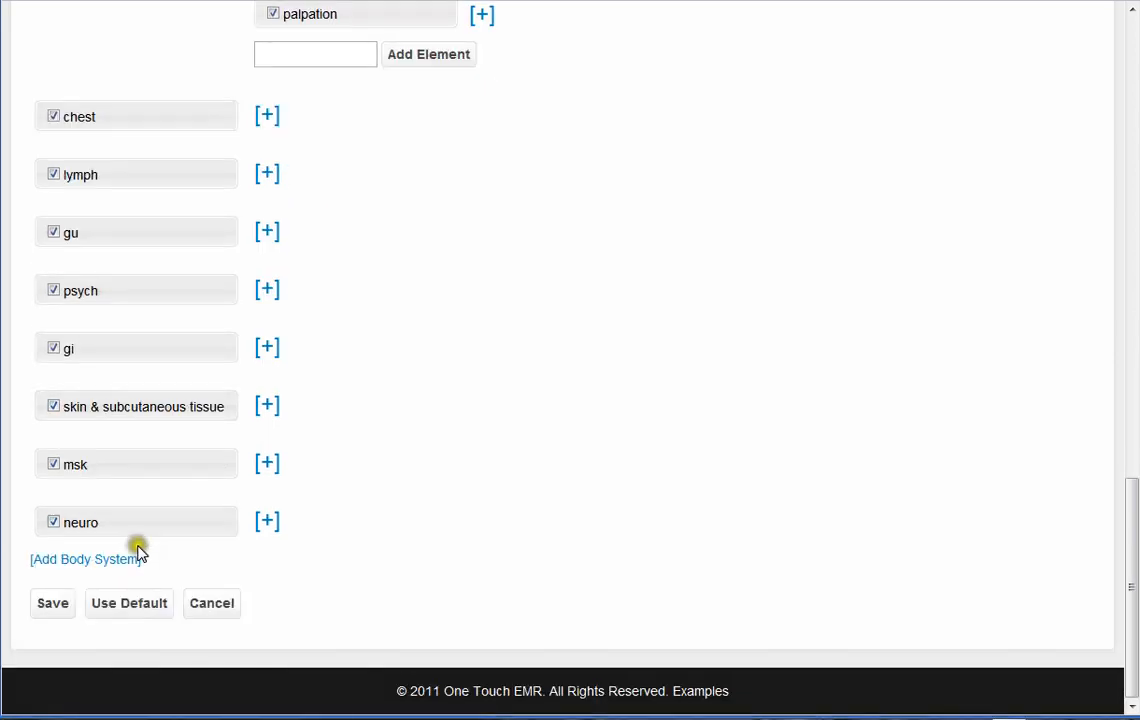
pyautogui.moveTo(85, 559)
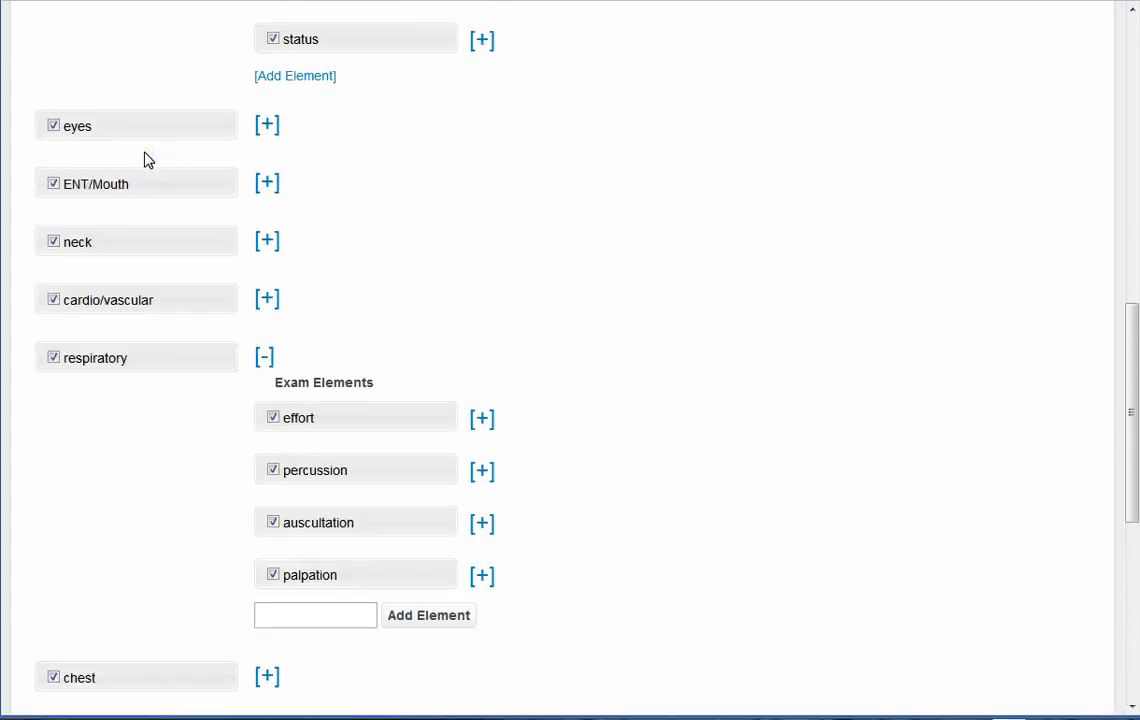
pyautogui.scroll(-3)
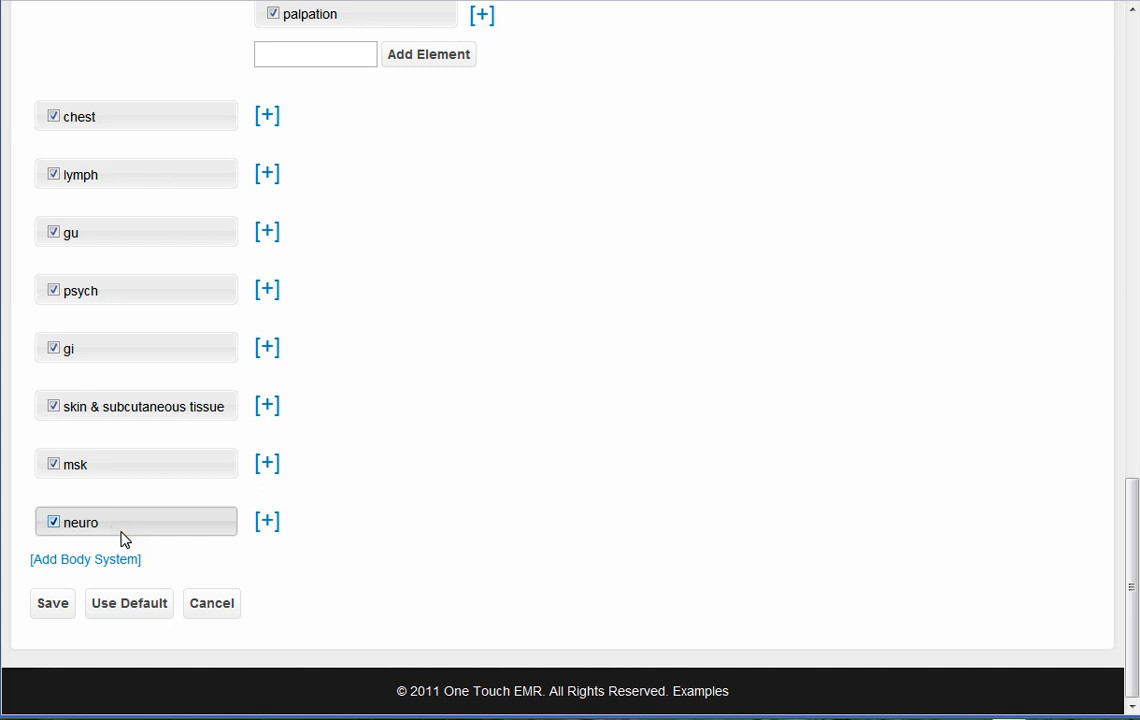
pyautogui.moveTo(307, 574)
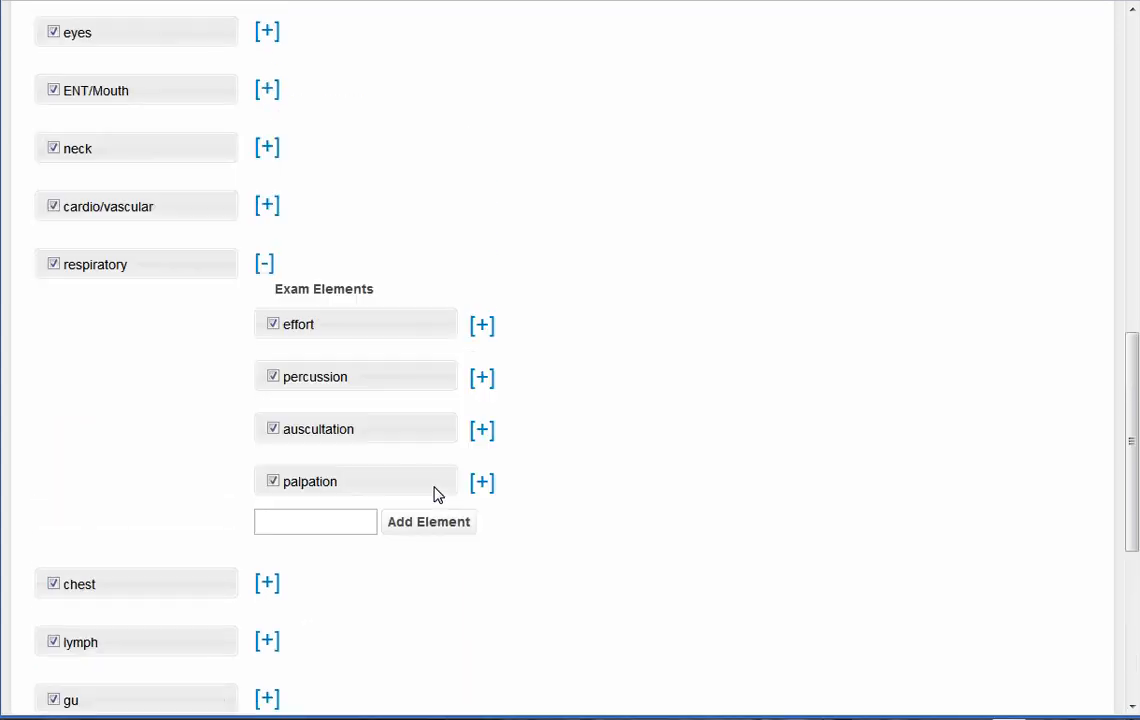
# - Save the General template and open a patient encounter's PE tab
pyautogui.click(428, 521)
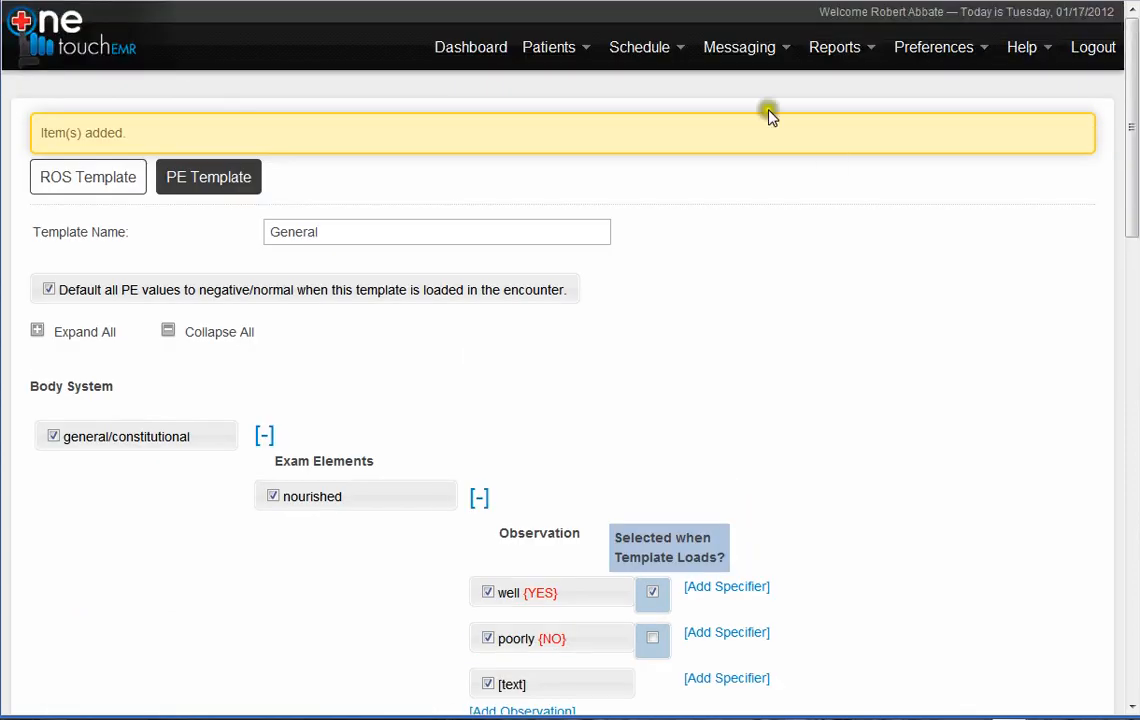
pyautogui.click(548, 47)
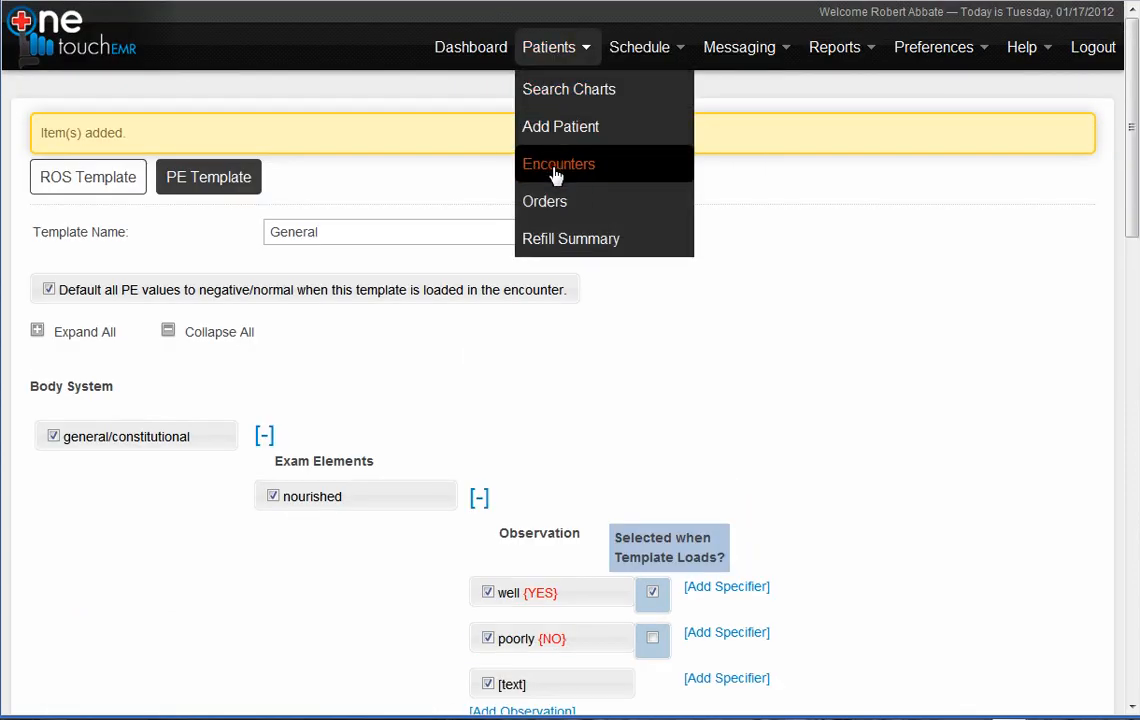
pyautogui.click(559, 164)
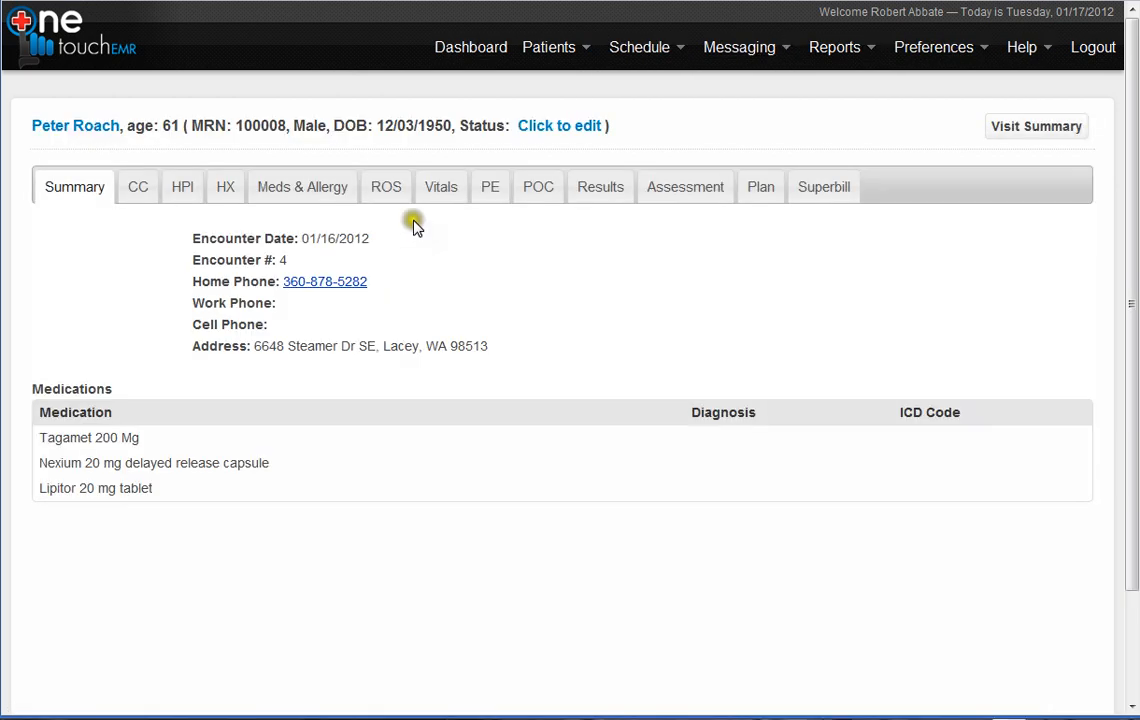
pyautogui.click(490, 187)
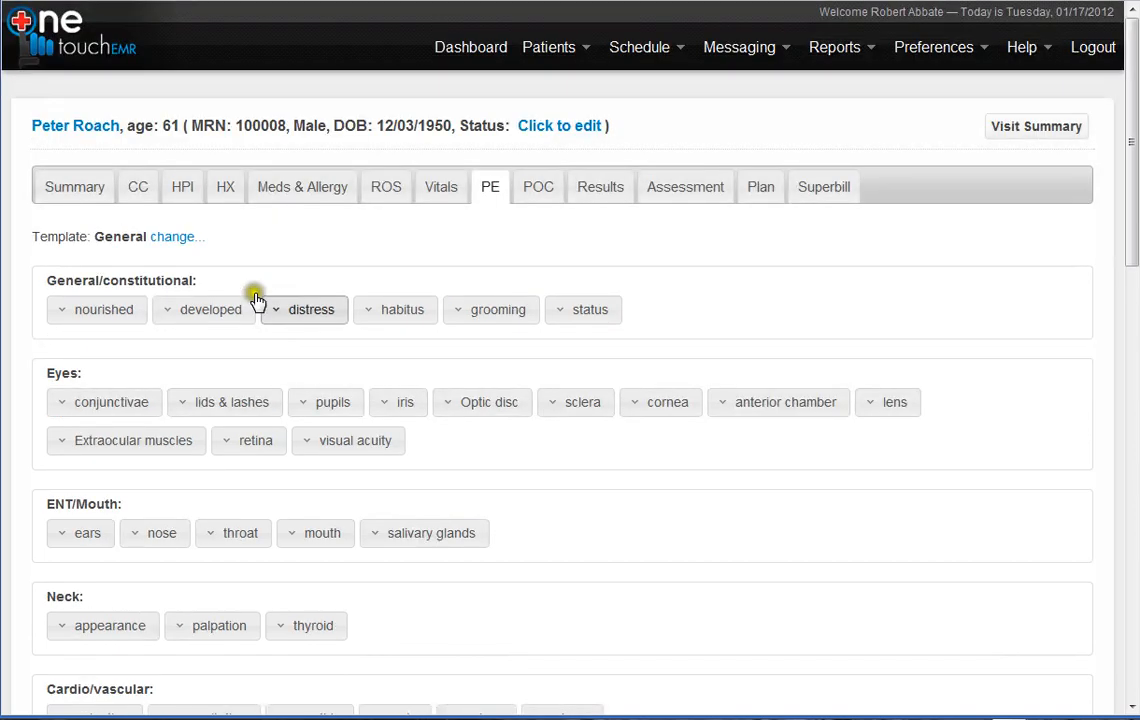
# - Show the PE template list and open the status findings, with cooperative marked positive
pyautogui.click(177, 237)
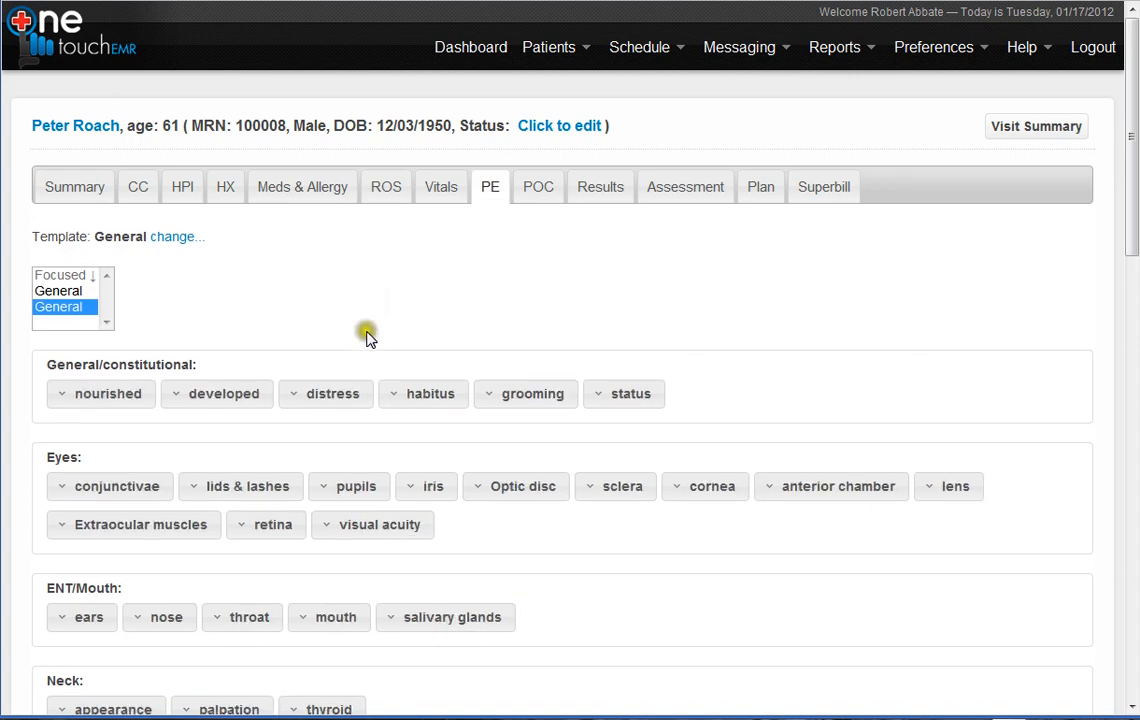
pyautogui.click(630, 393)
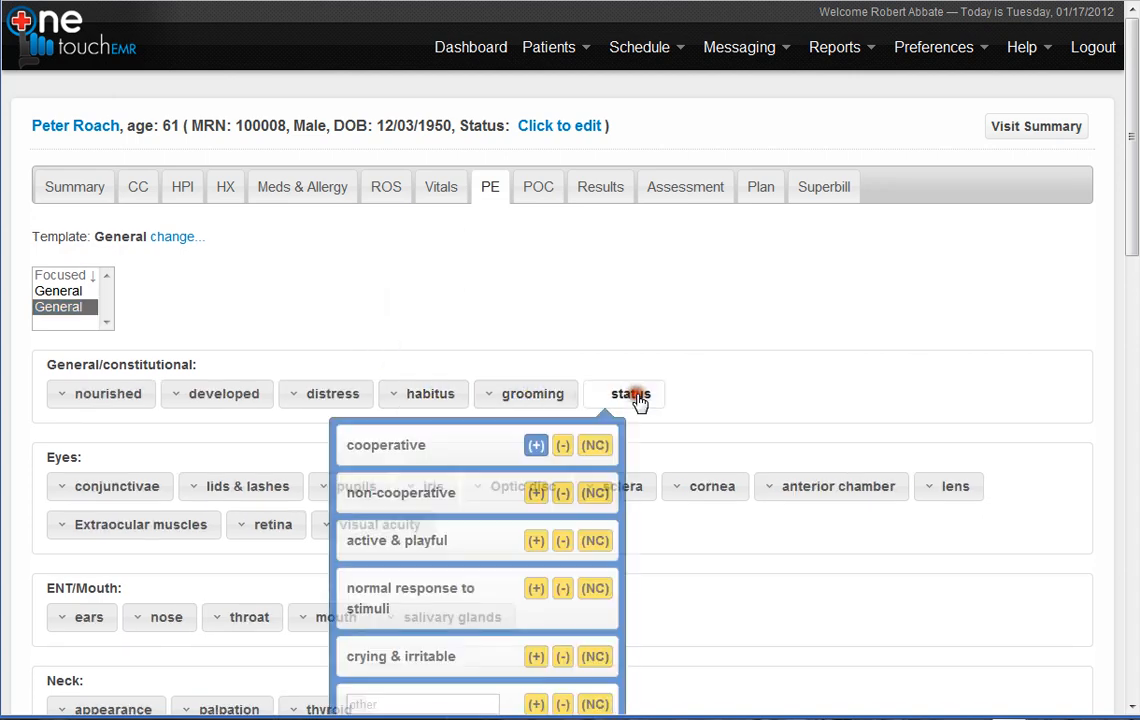